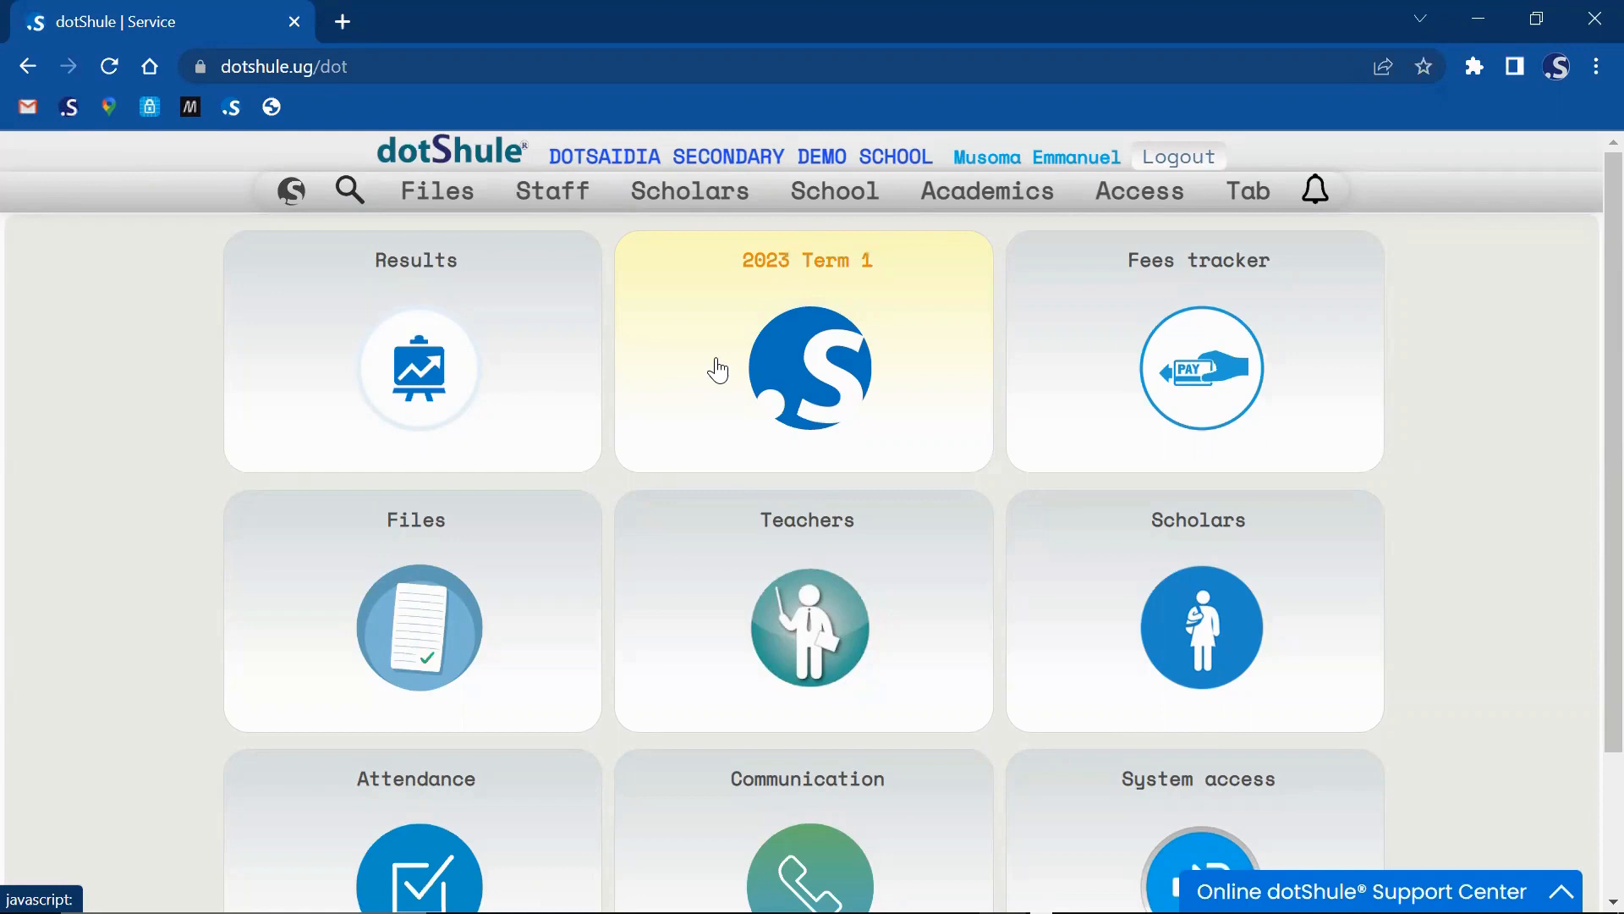
{"action": "mouse_move", "coordinate": [578, 238]}
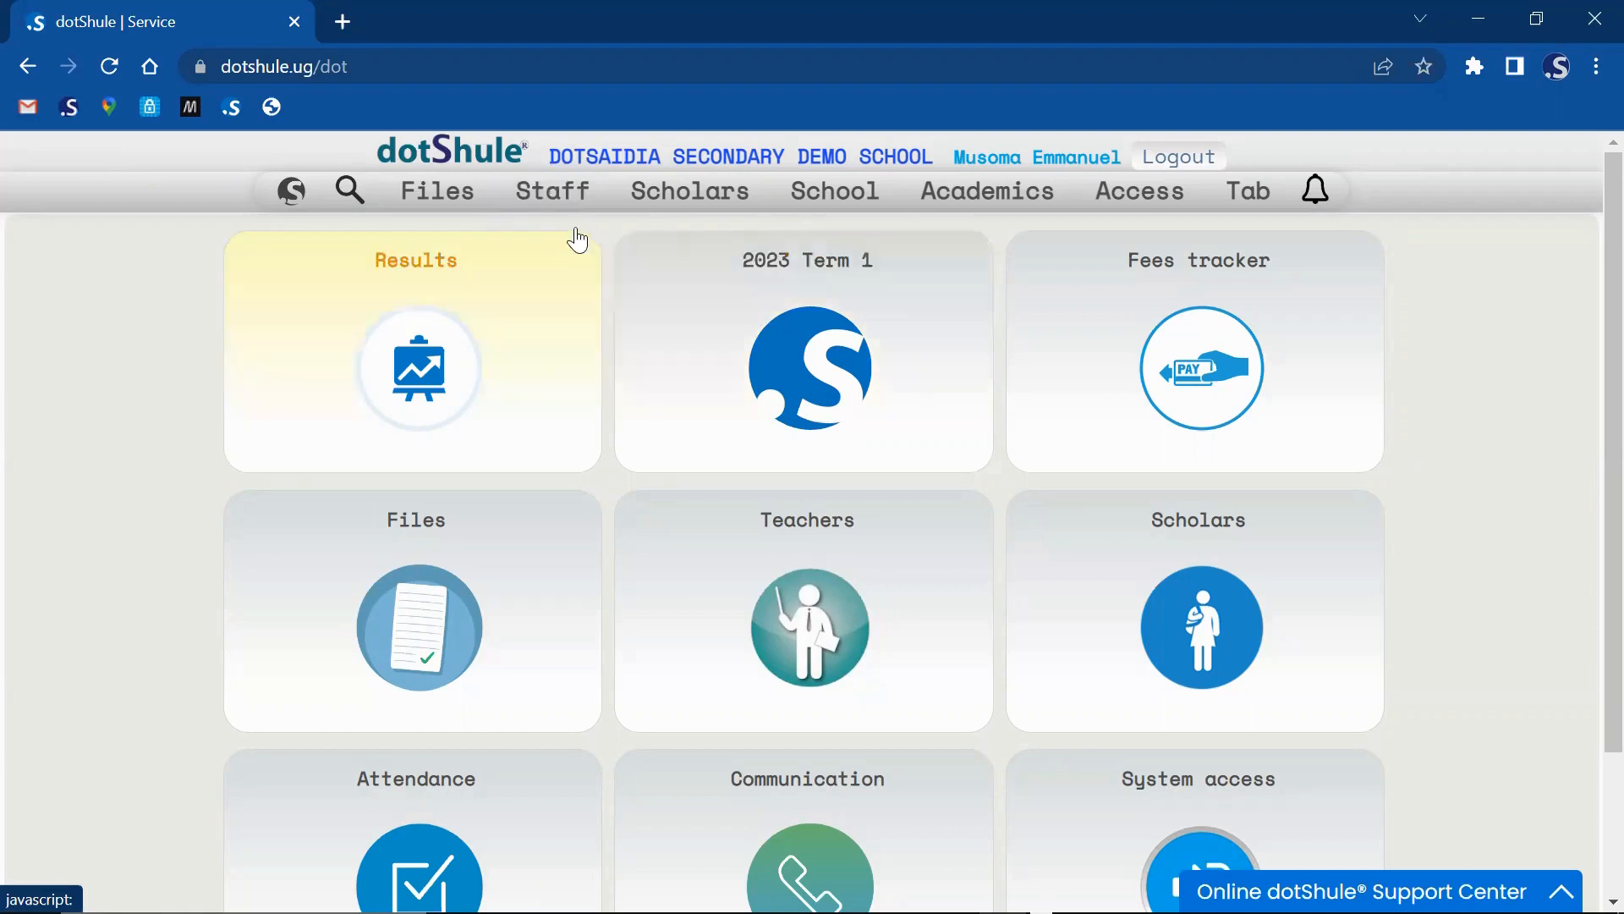
Step: Browse the teaching staff list under Staff > Teachers, then return to the dashboard
{"action": "left_click", "coordinate": [552, 191]}
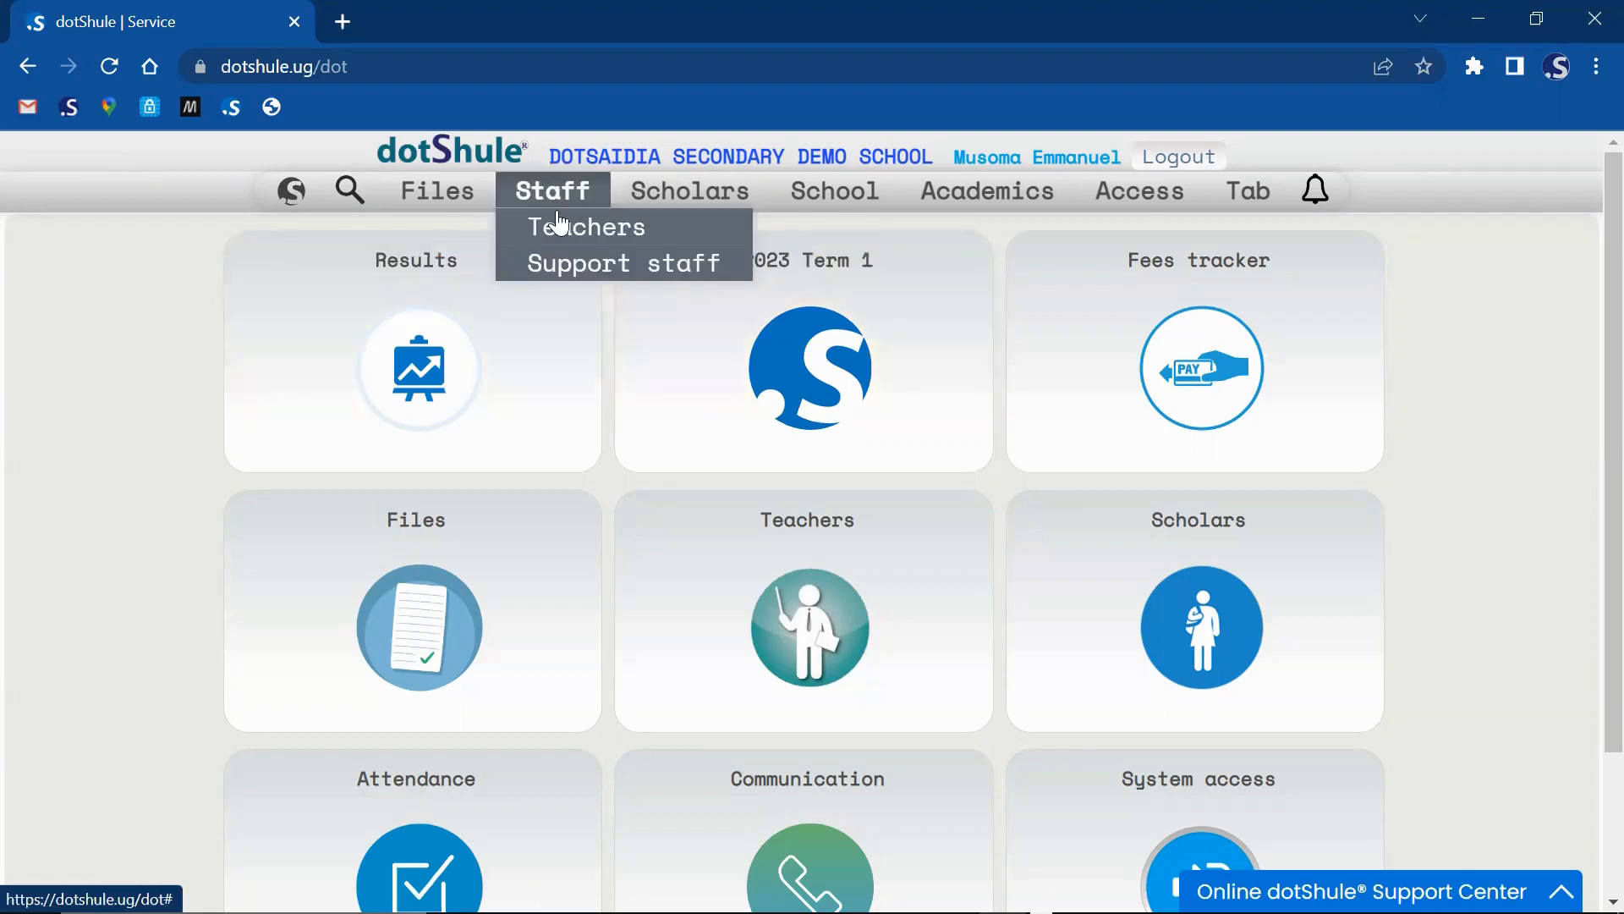
{"action": "mouse_move", "coordinate": [568, 226]}
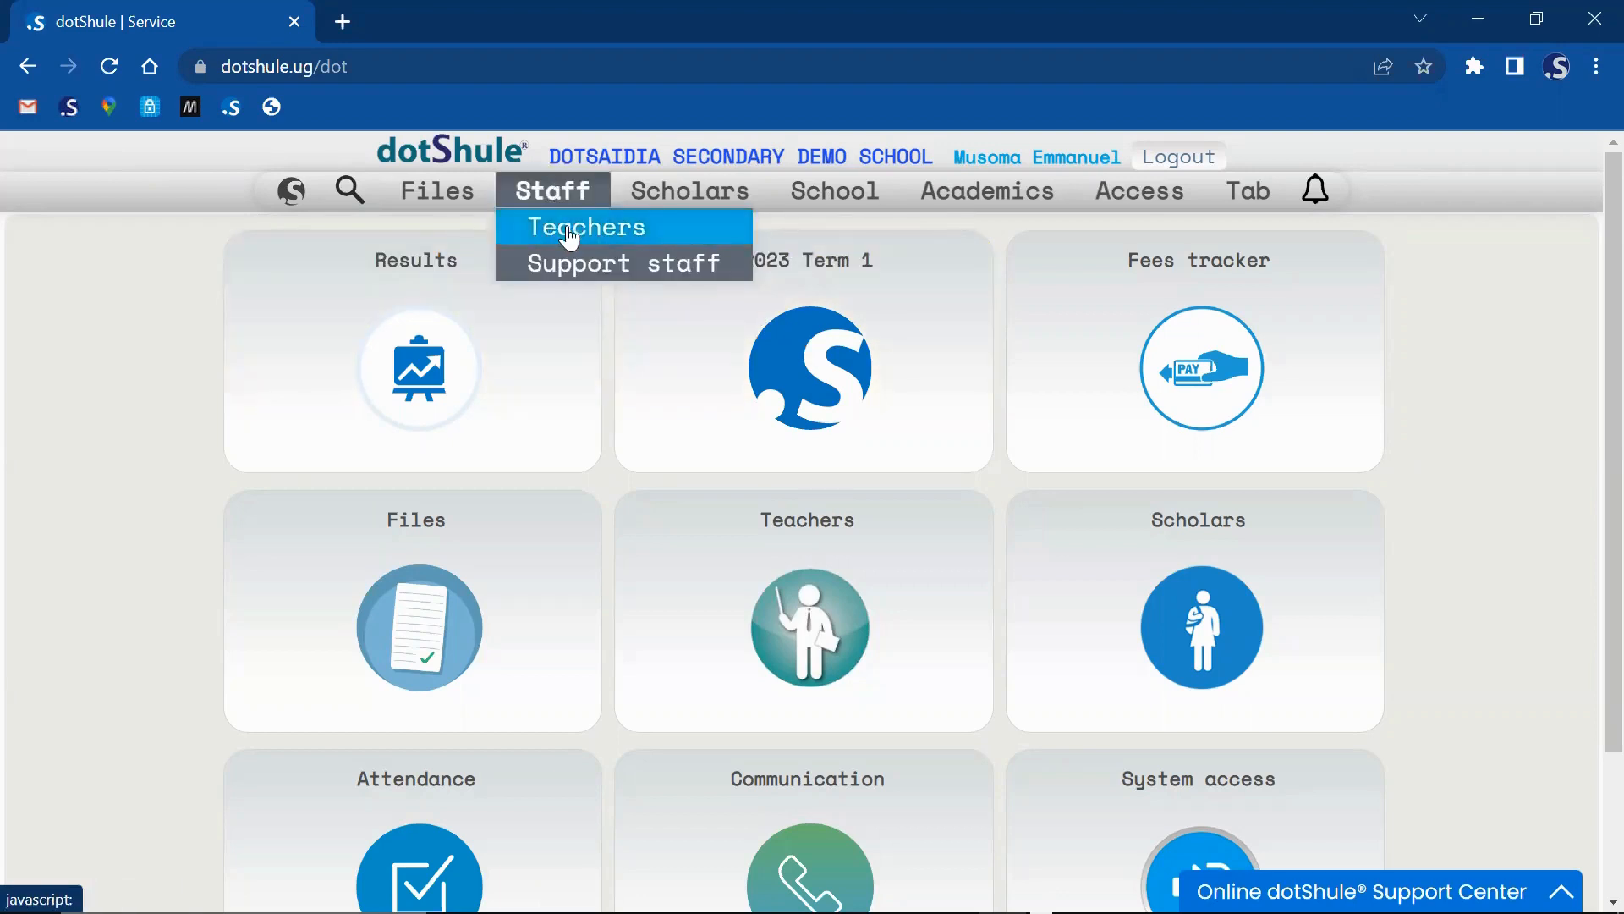
{"action": "left_click", "coordinate": [585, 227]}
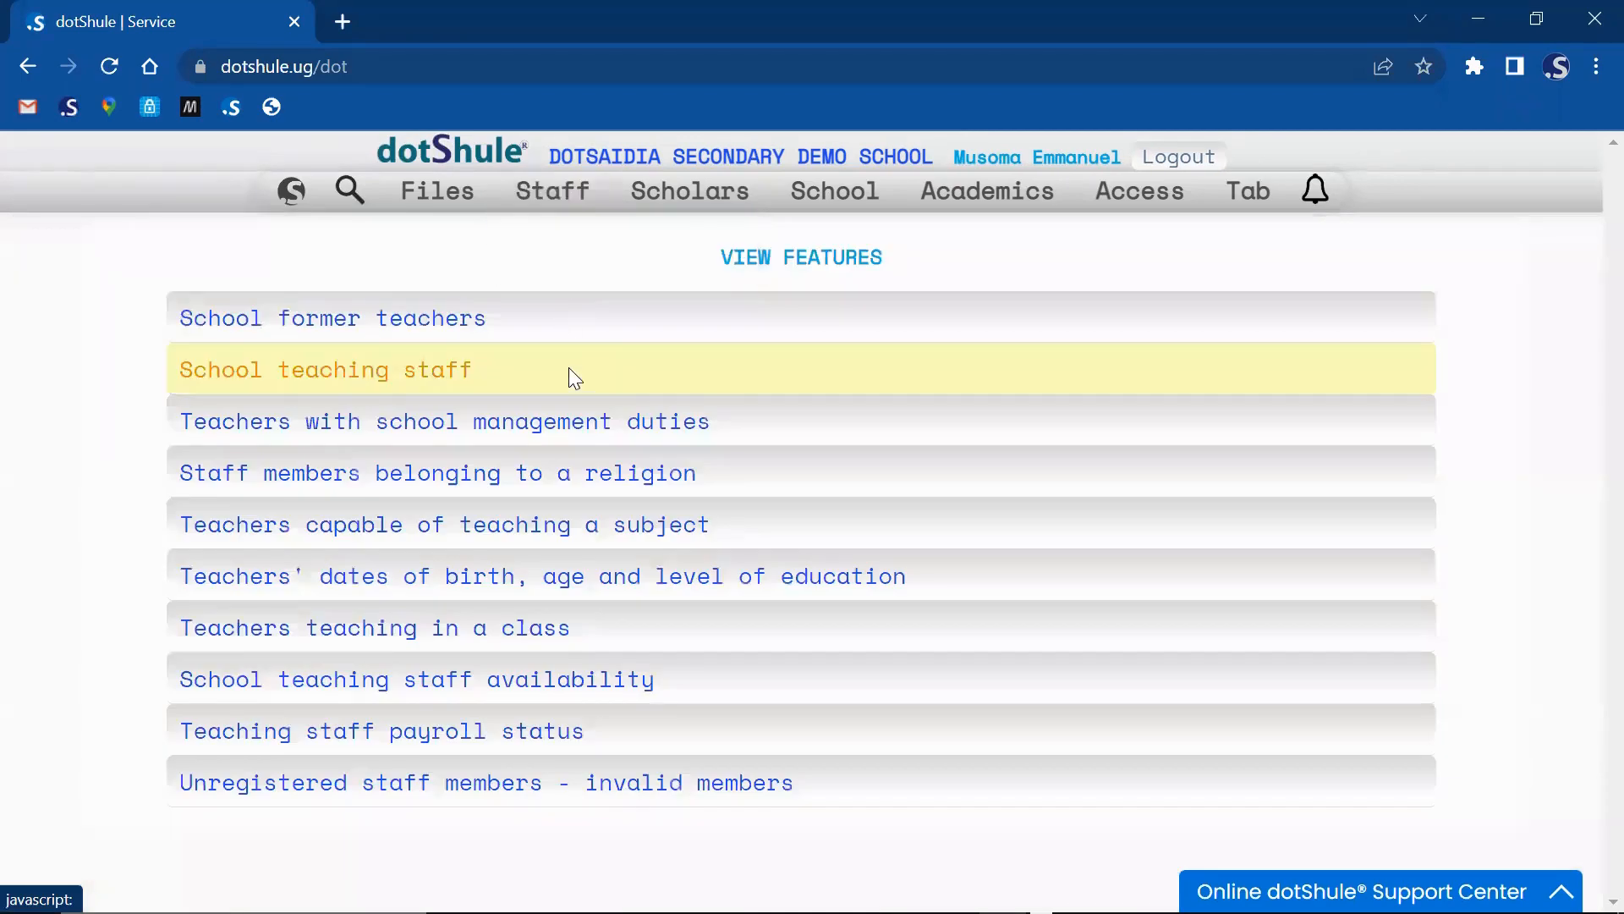
{"action": "left_click", "coordinate": [325, 370]}
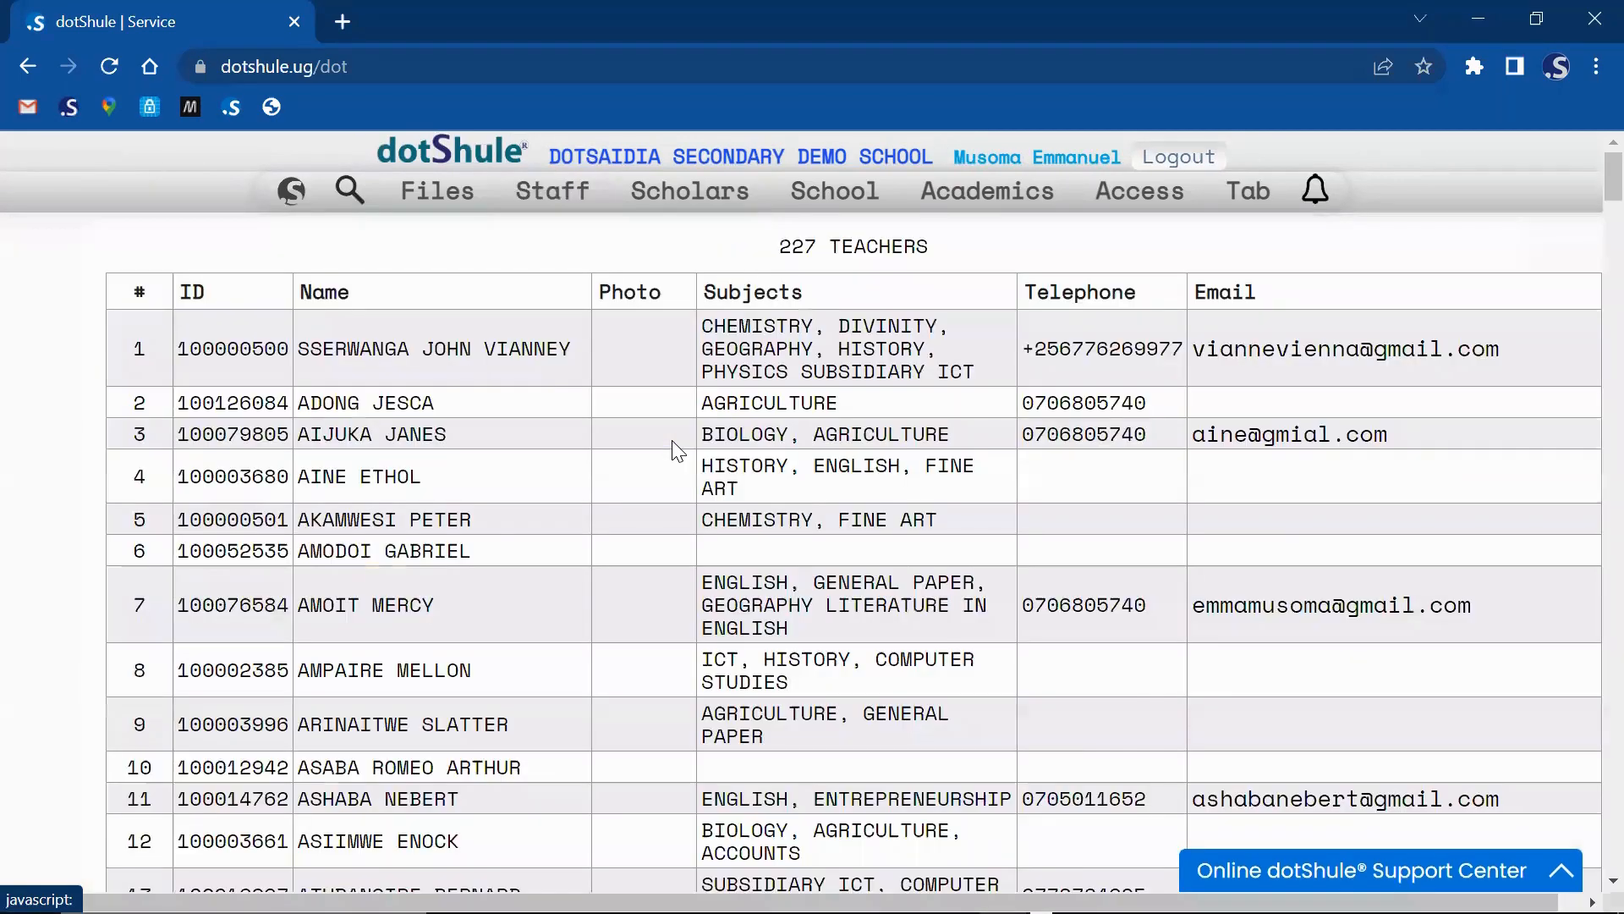
{"action": "scroll", "scroll_direction": "down", "scroll_amount": 3}
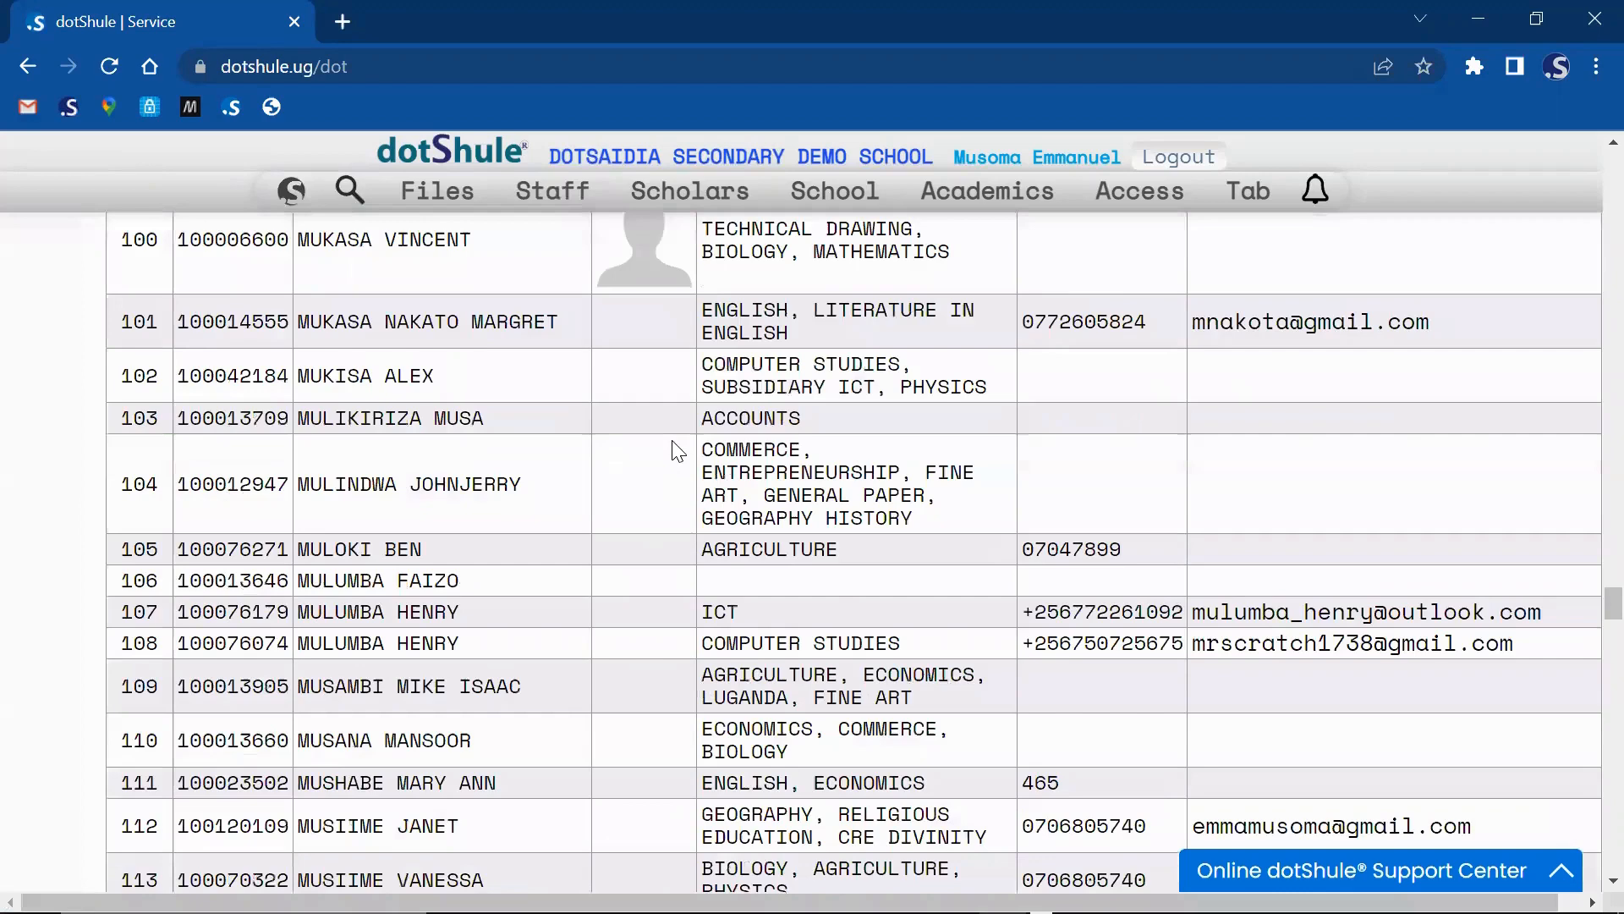
{"action": "left_click", "coordinate": [293, 189]}
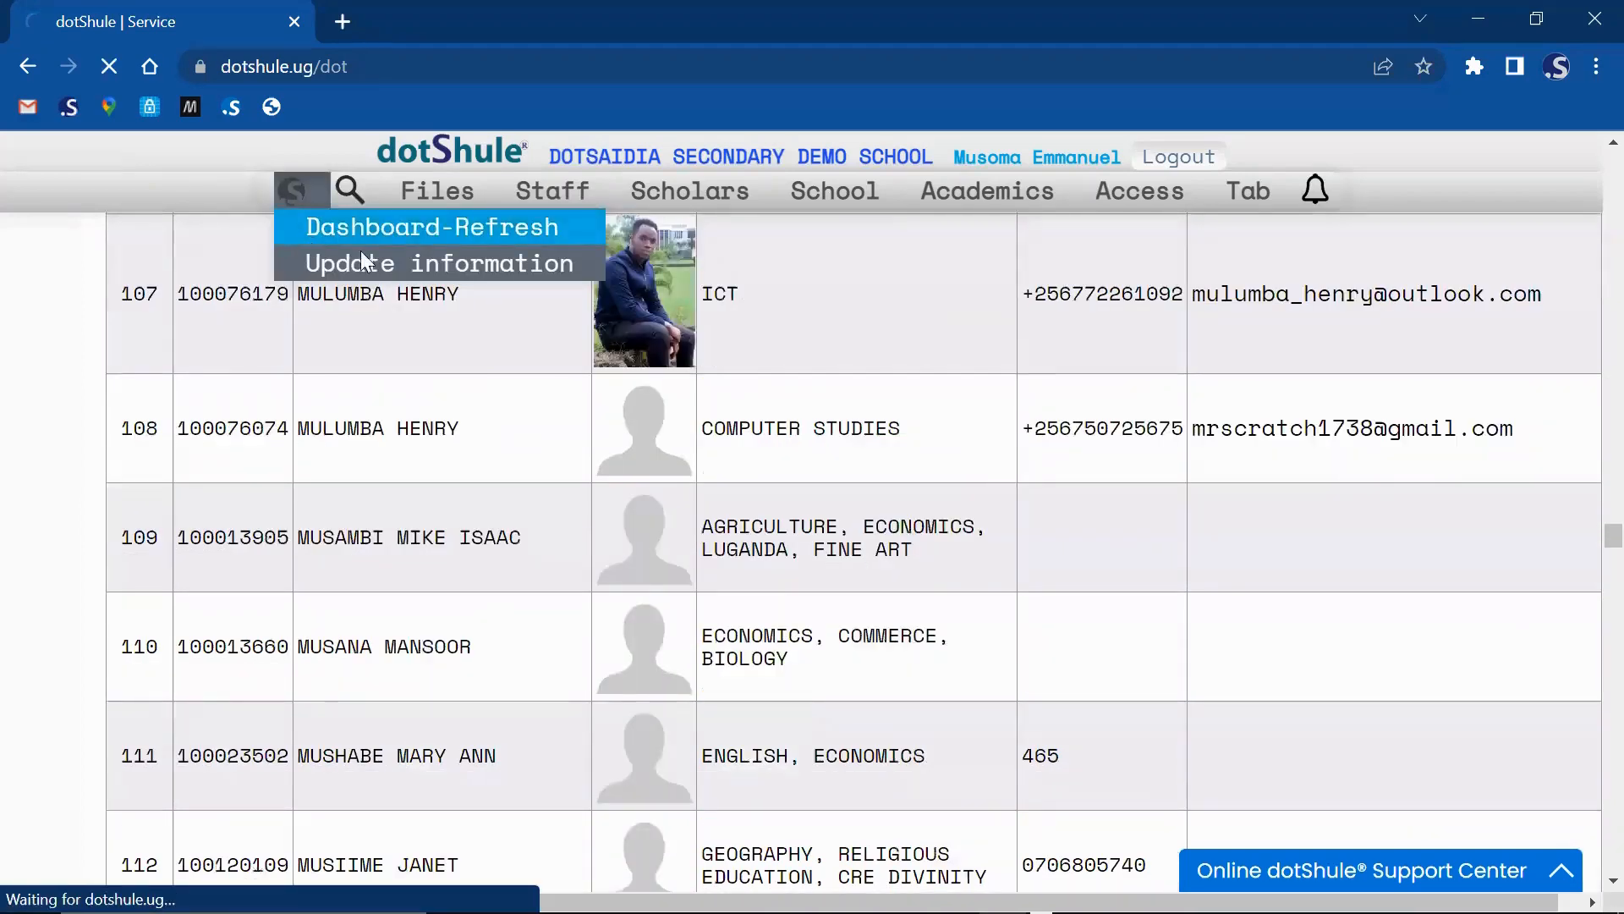
{"action": "left_click", "coordinate": [431, 227]}
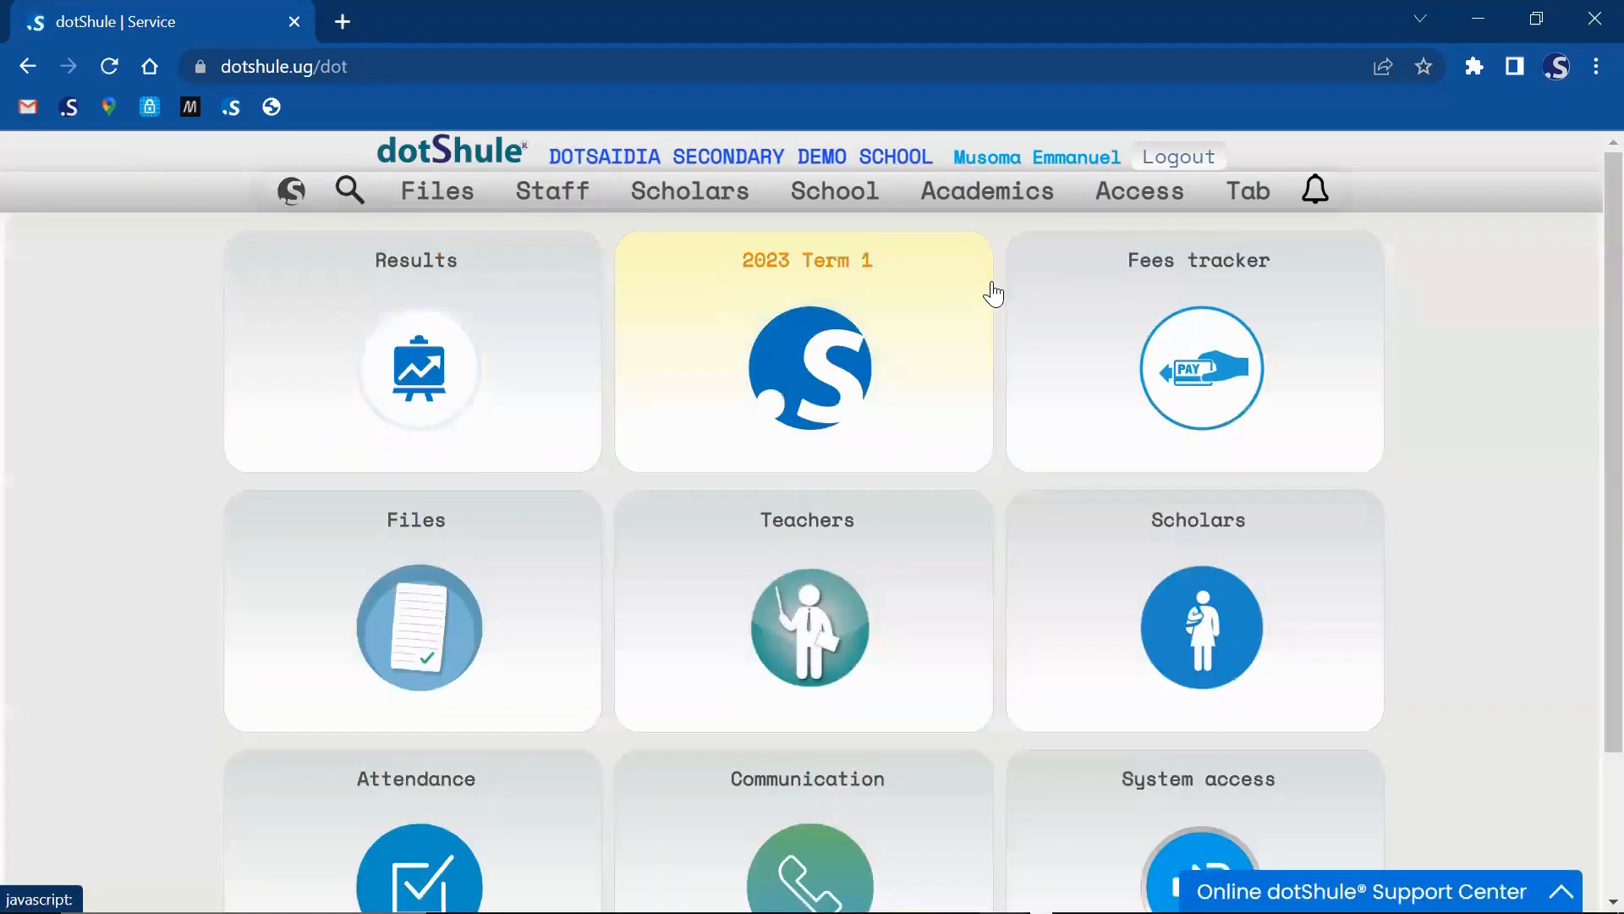
{"action": "mouse_move", "coordinate": [1545, 322]}
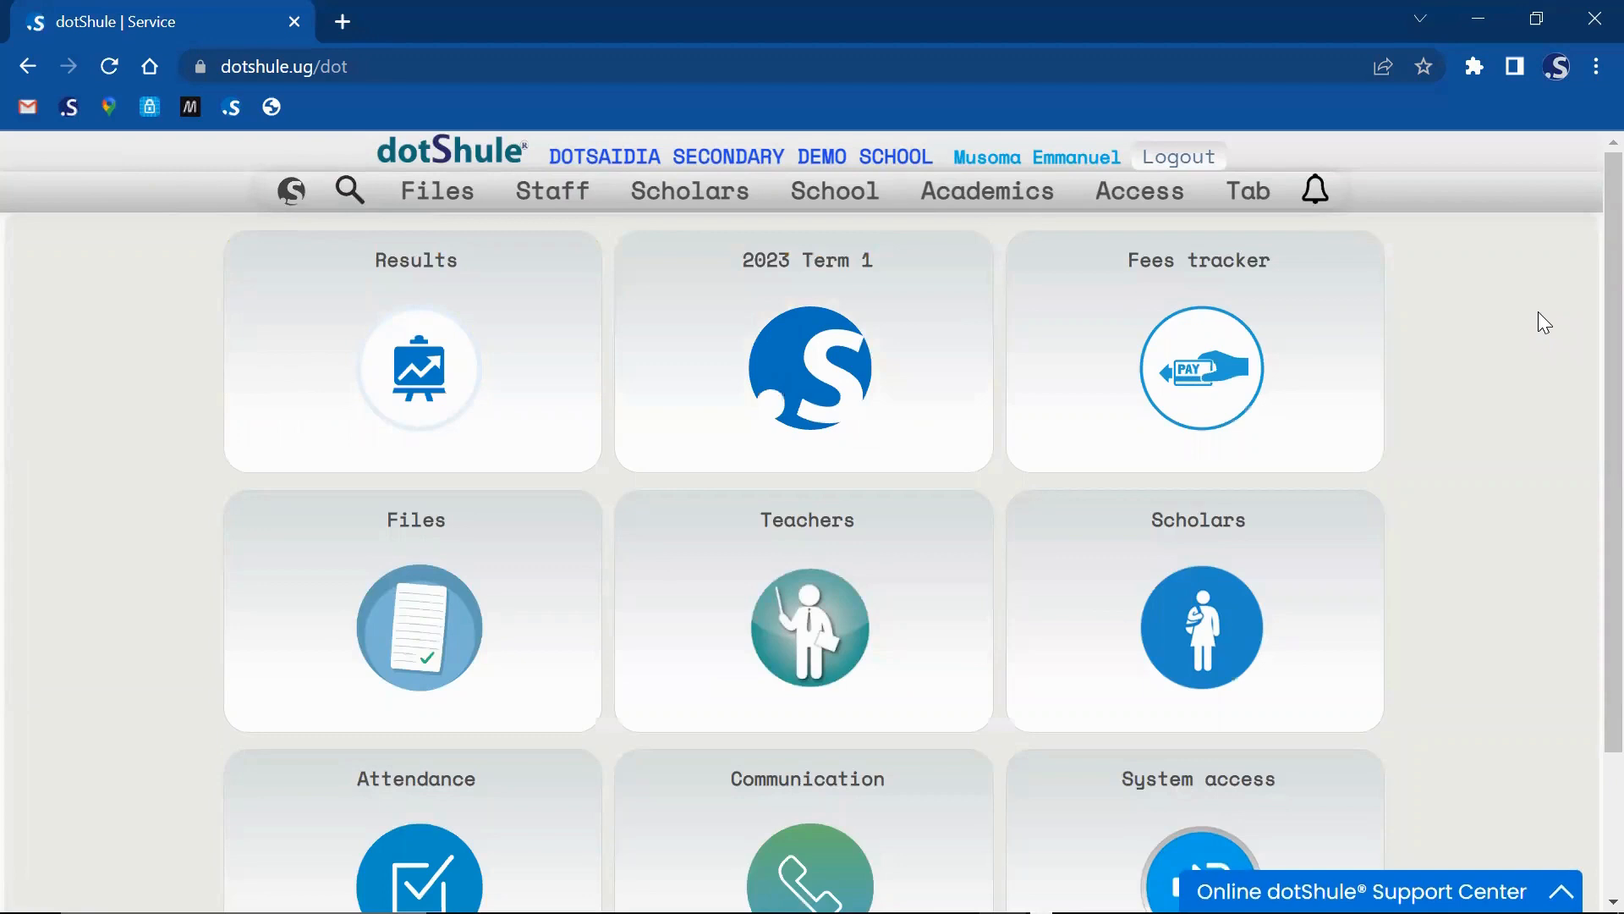
{"action": "left_click", "coordinate": [1139, 191]}
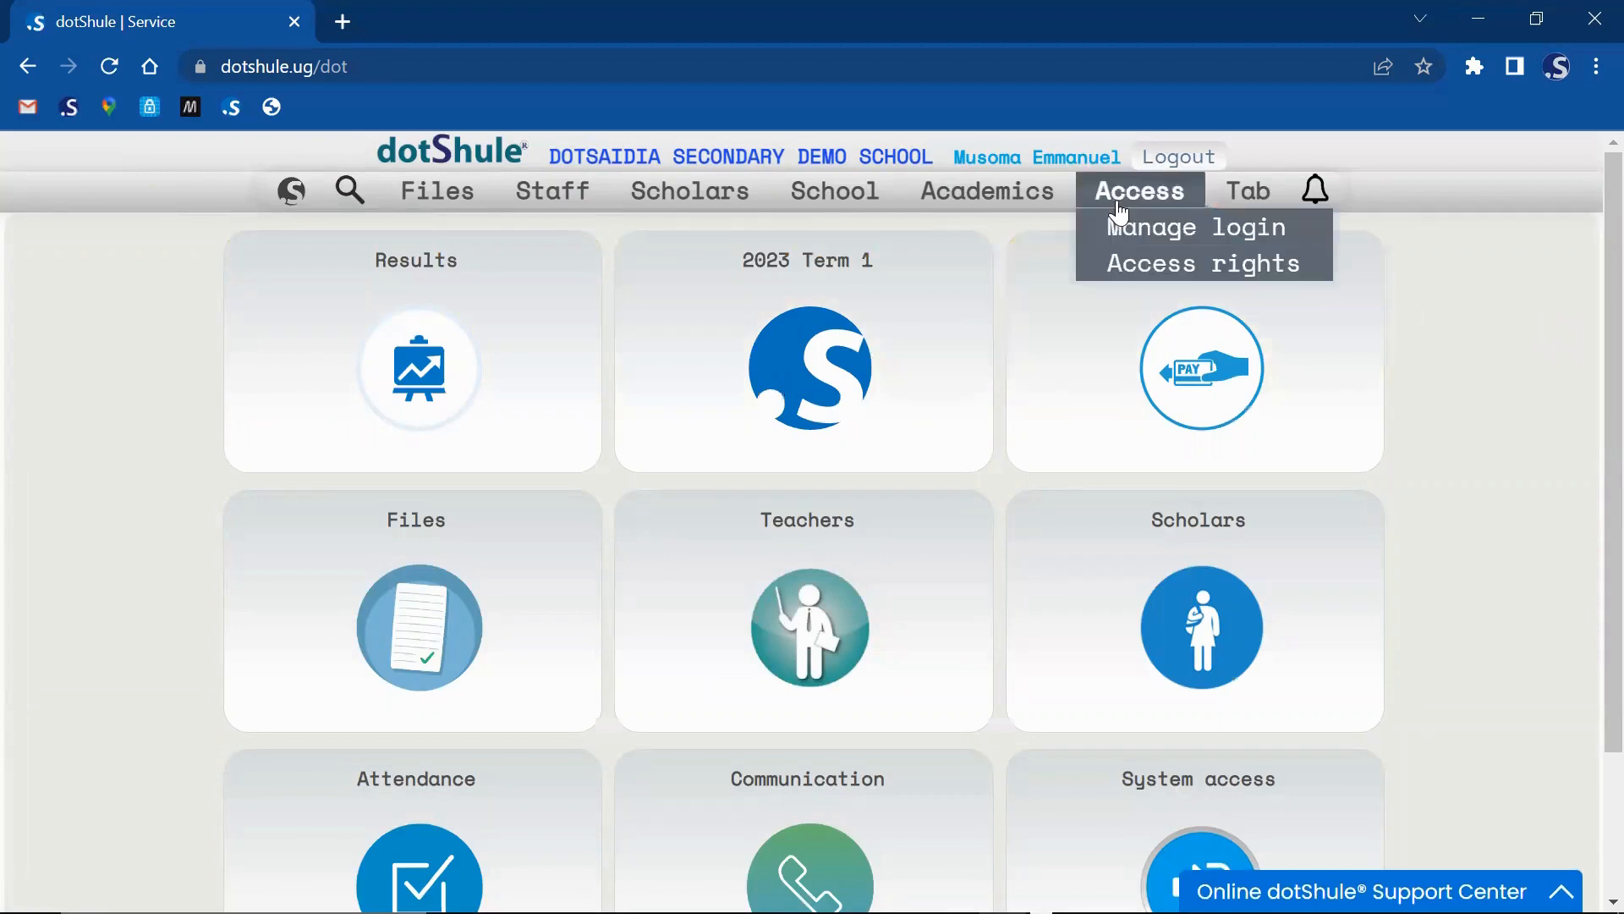
{"action": "mouse_move", "coordinate": [1201, 264]}
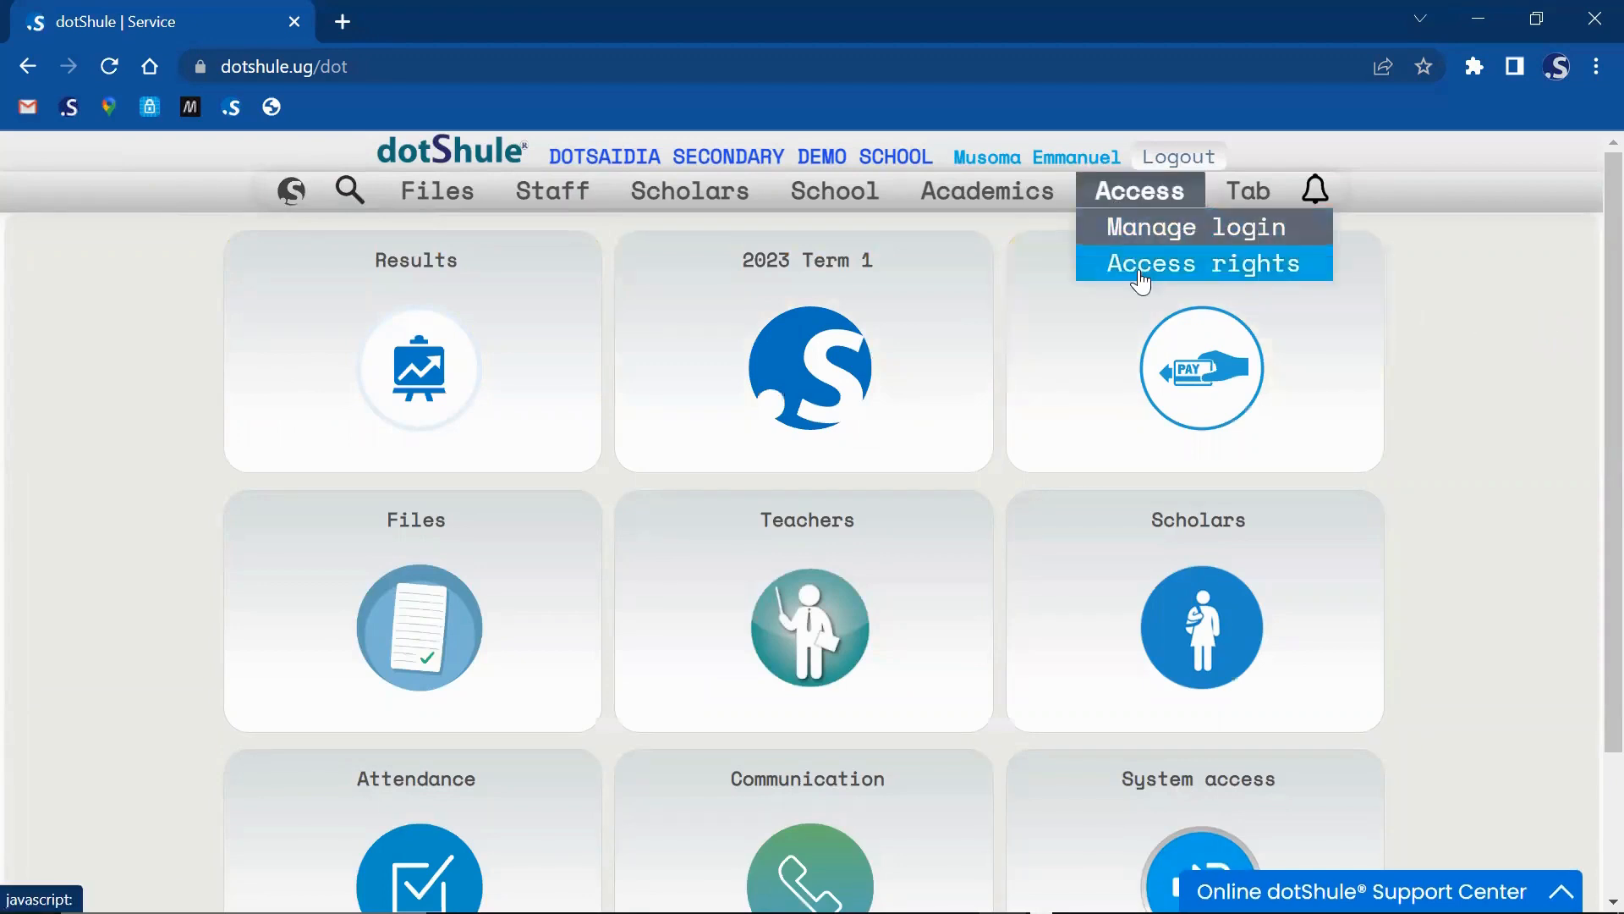
{"action": "left_click", "coordinate": [1203, 263]}
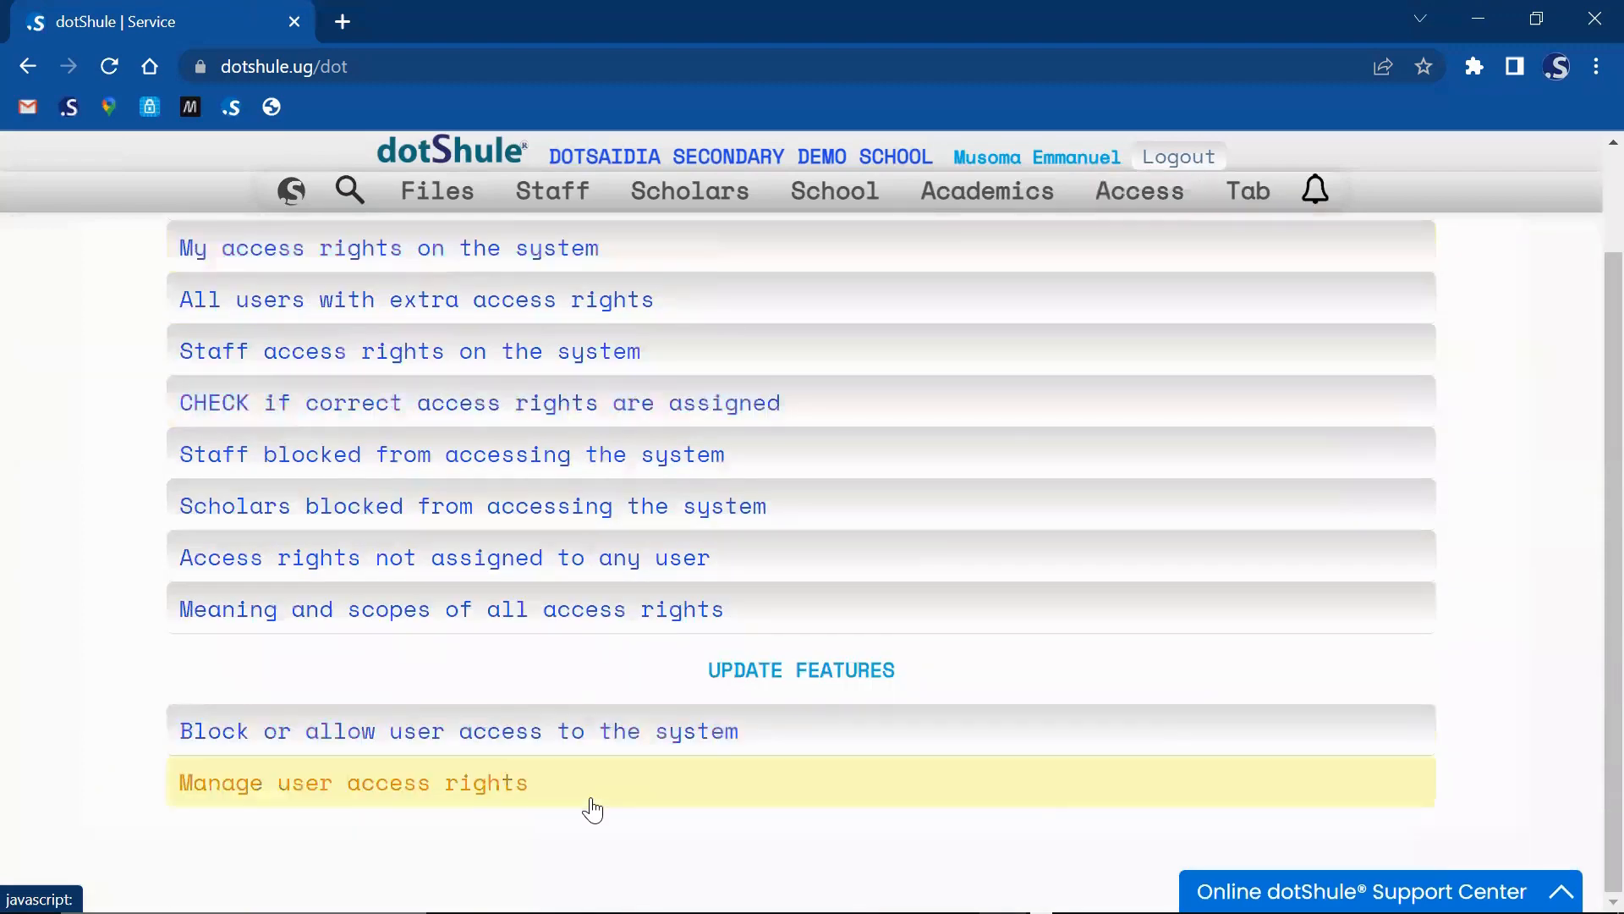
{"action": "left_click", "coordinate": [352, 781]}
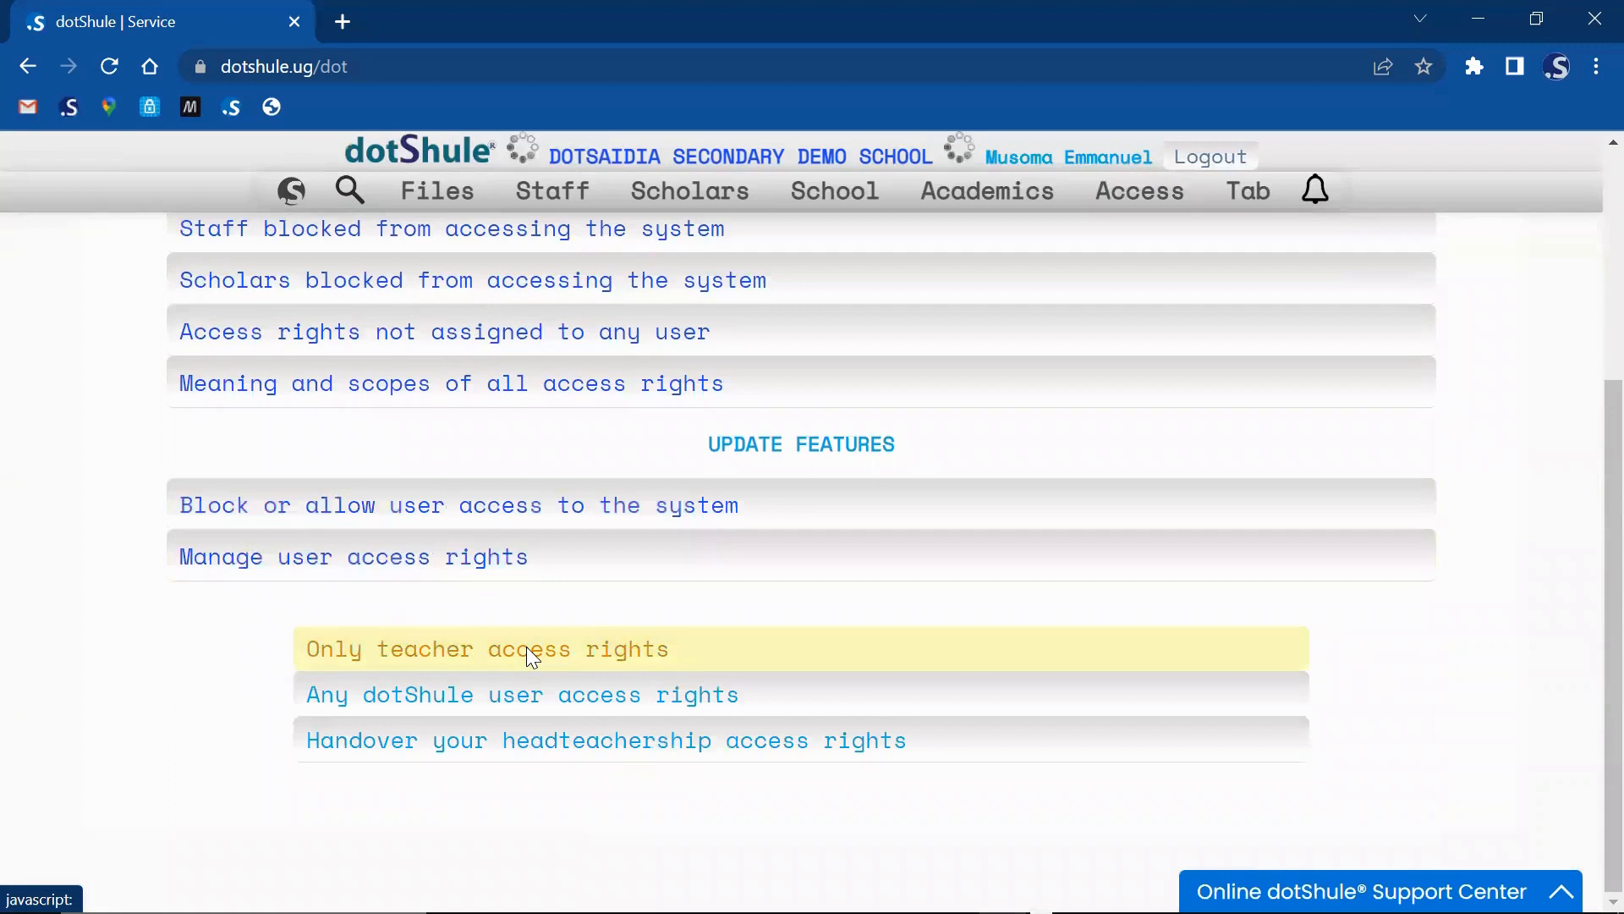
{"action": "left_click", "coordinate": [487, 648]}
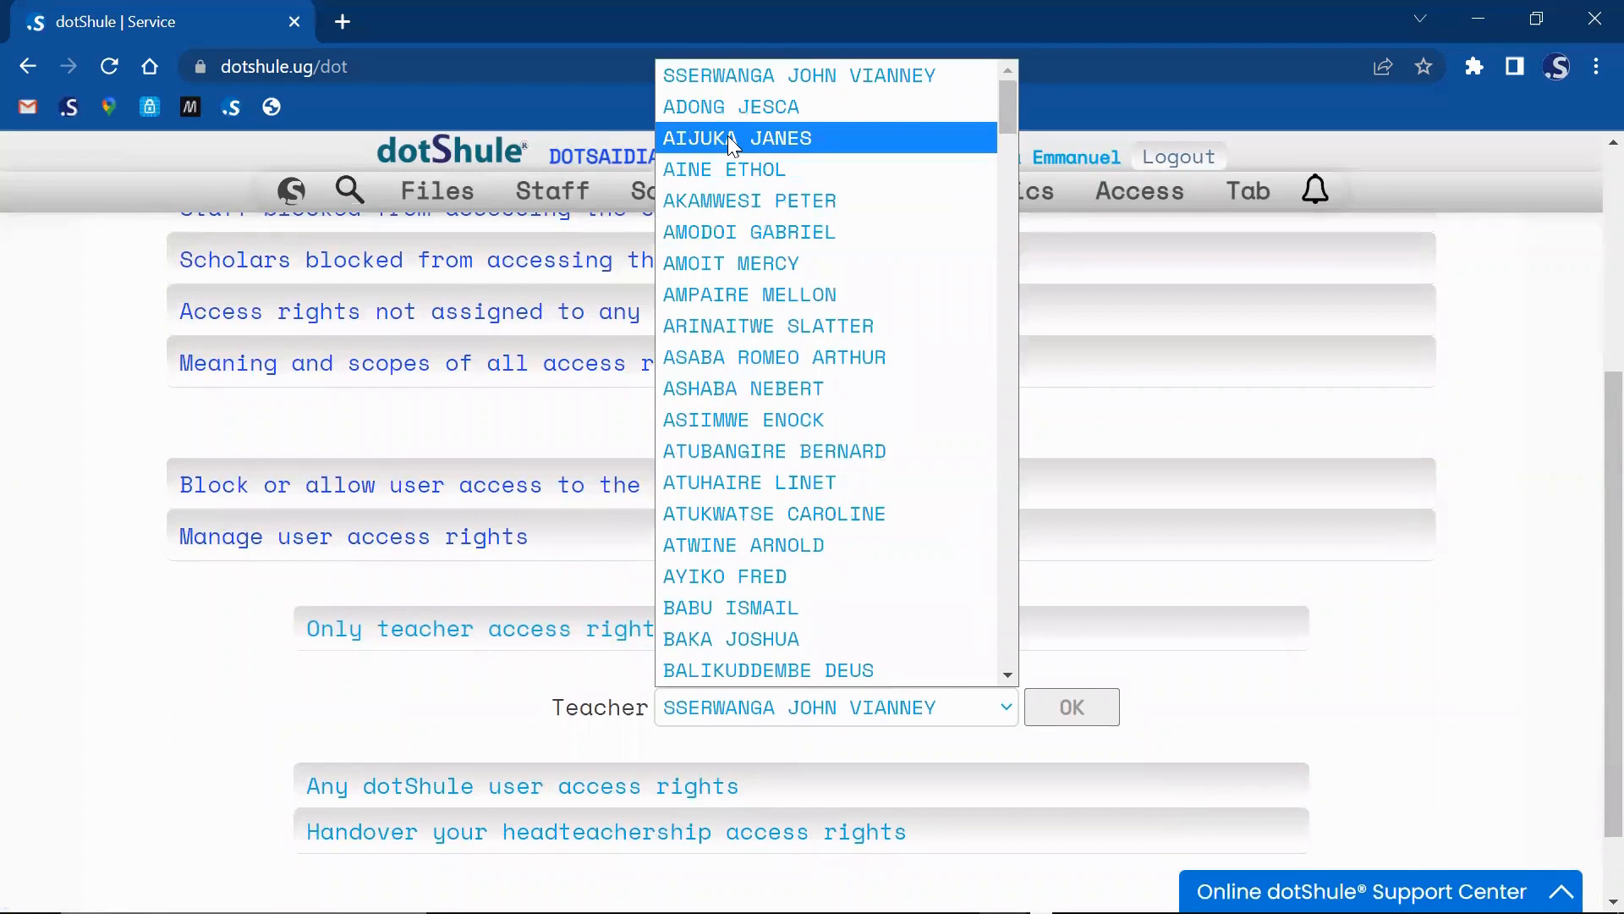
{"action": "left_click", "coordinate": [731, 106]}
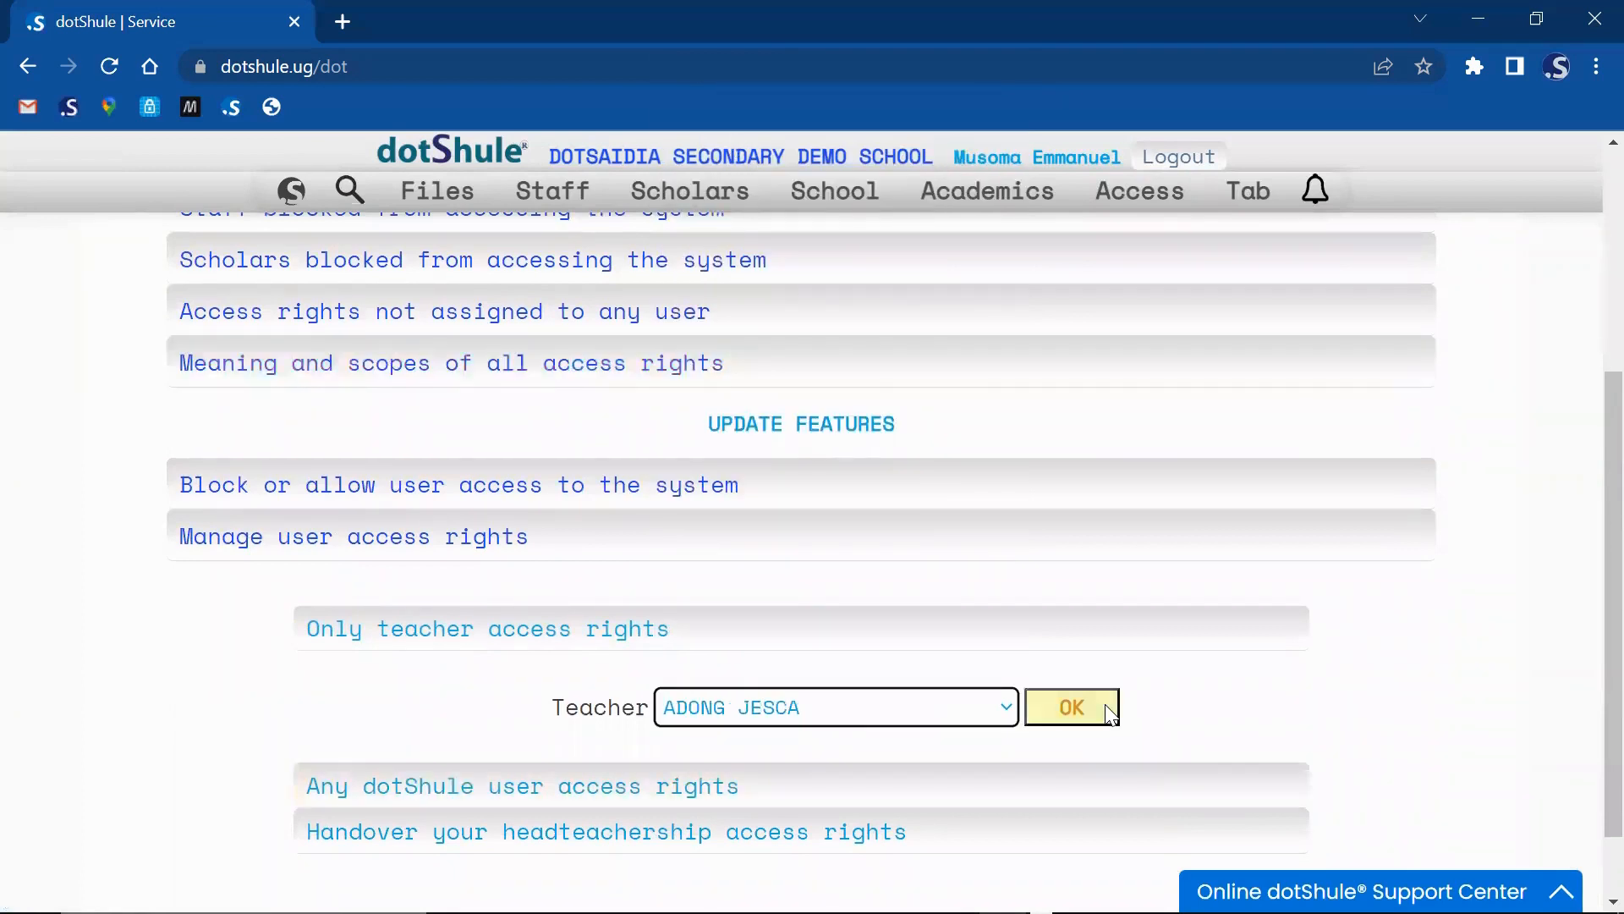
{"action": "left_click", "coordinate": [1071, 707]}
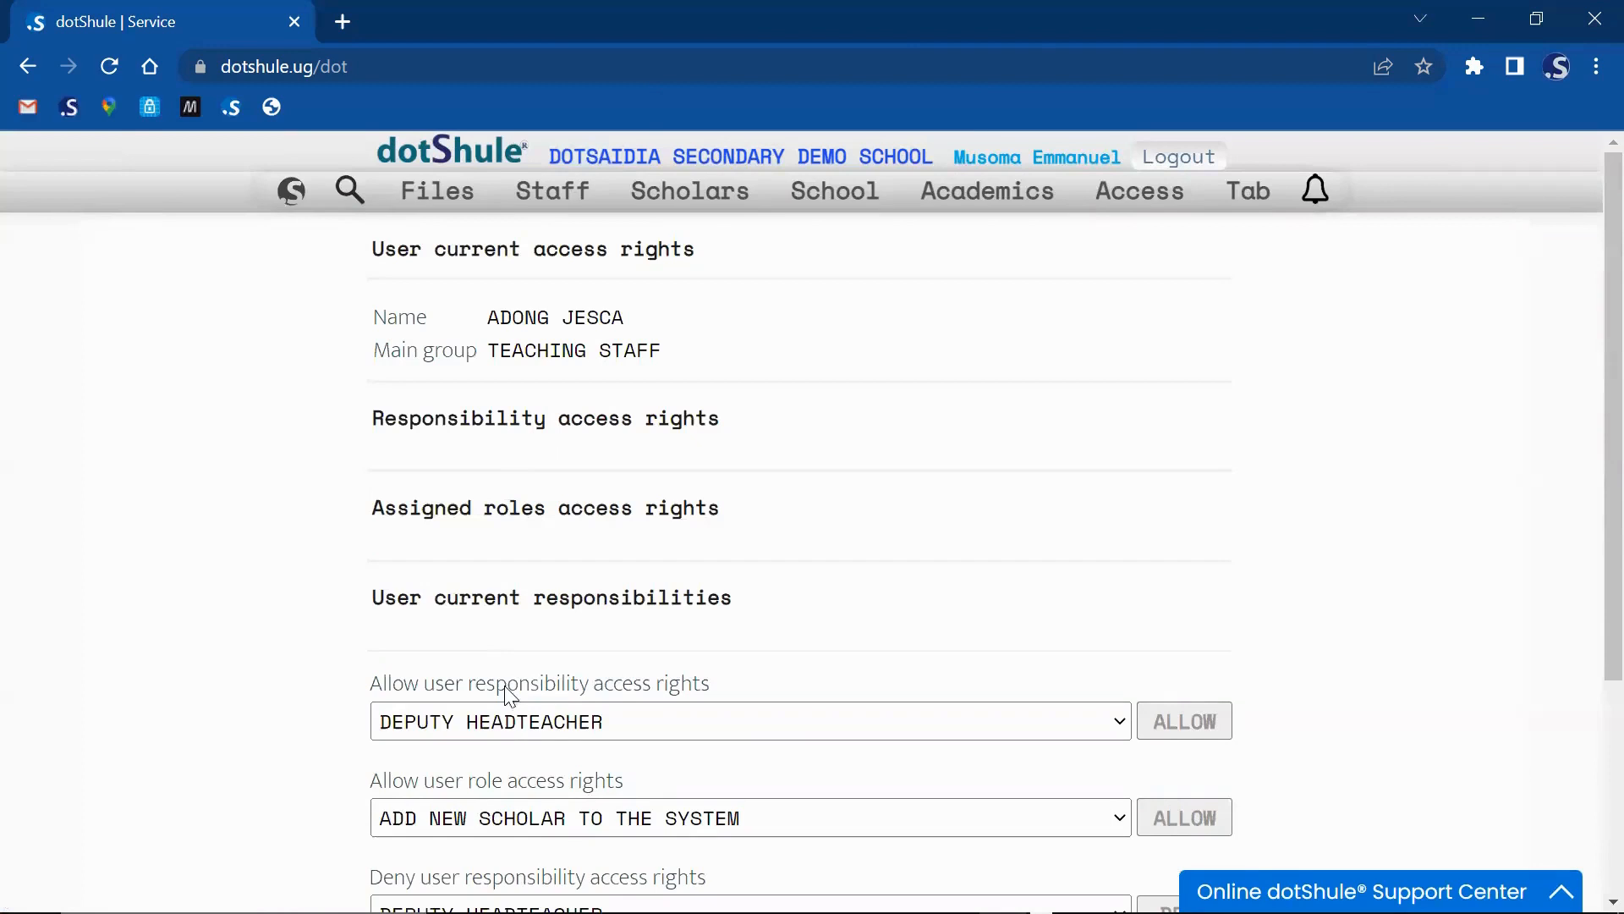
{"action": "scroll", "scroll_direction": "down", "scroll_amount": 3}
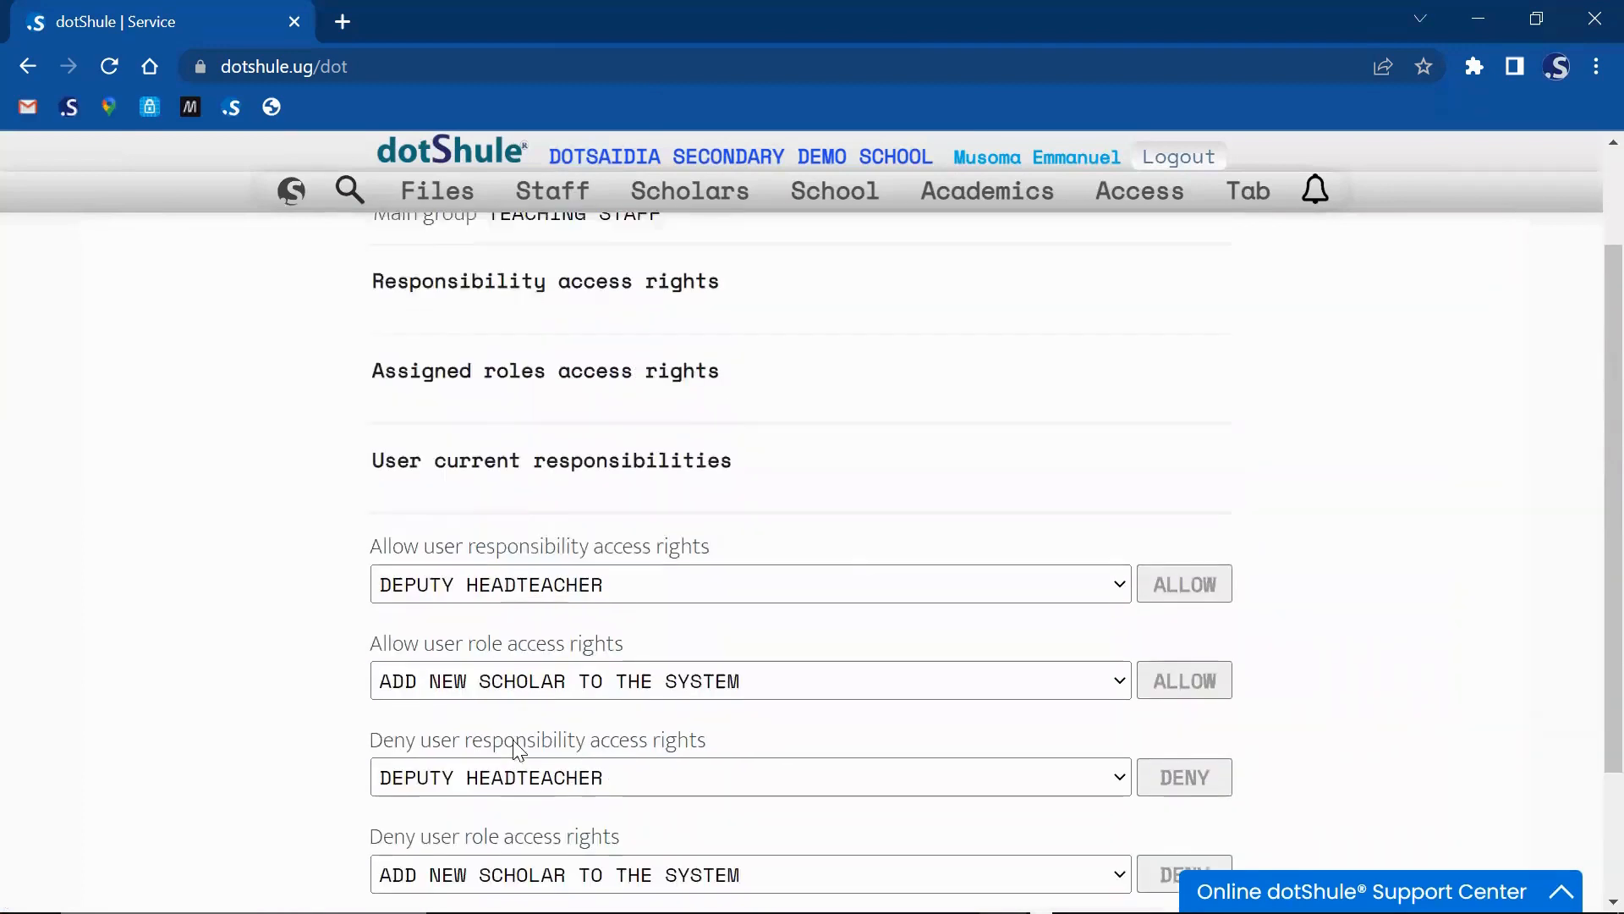
{"action": "scroll", "scroll_direction": "down", "scroll_amount": 3}
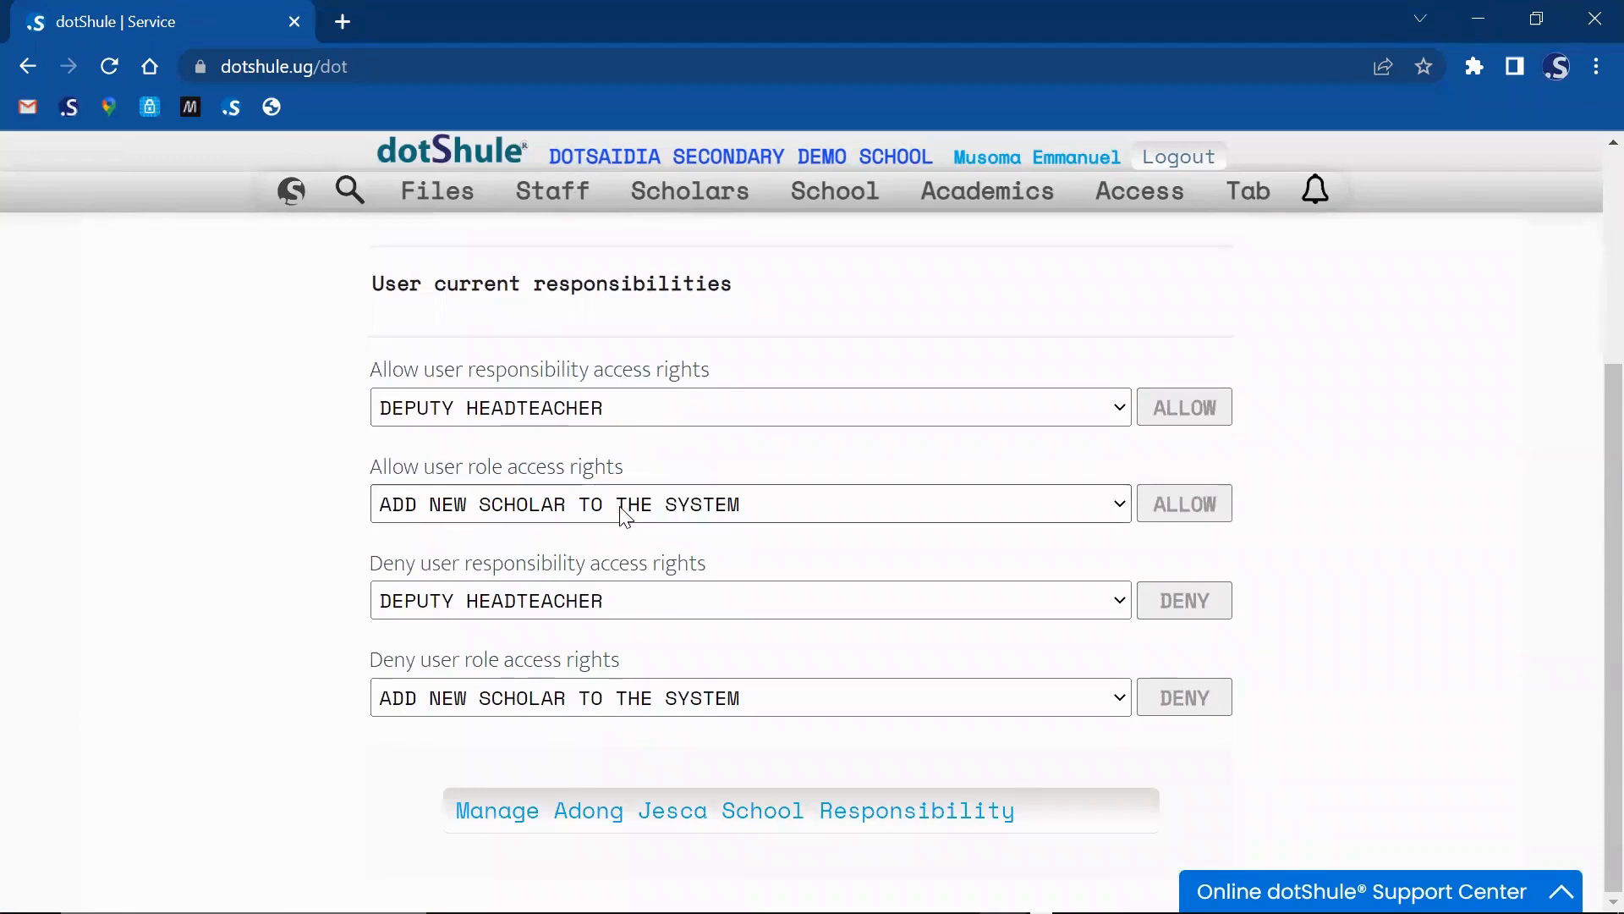
{"action": "mouse_move", "coordinate": [626, 491]}
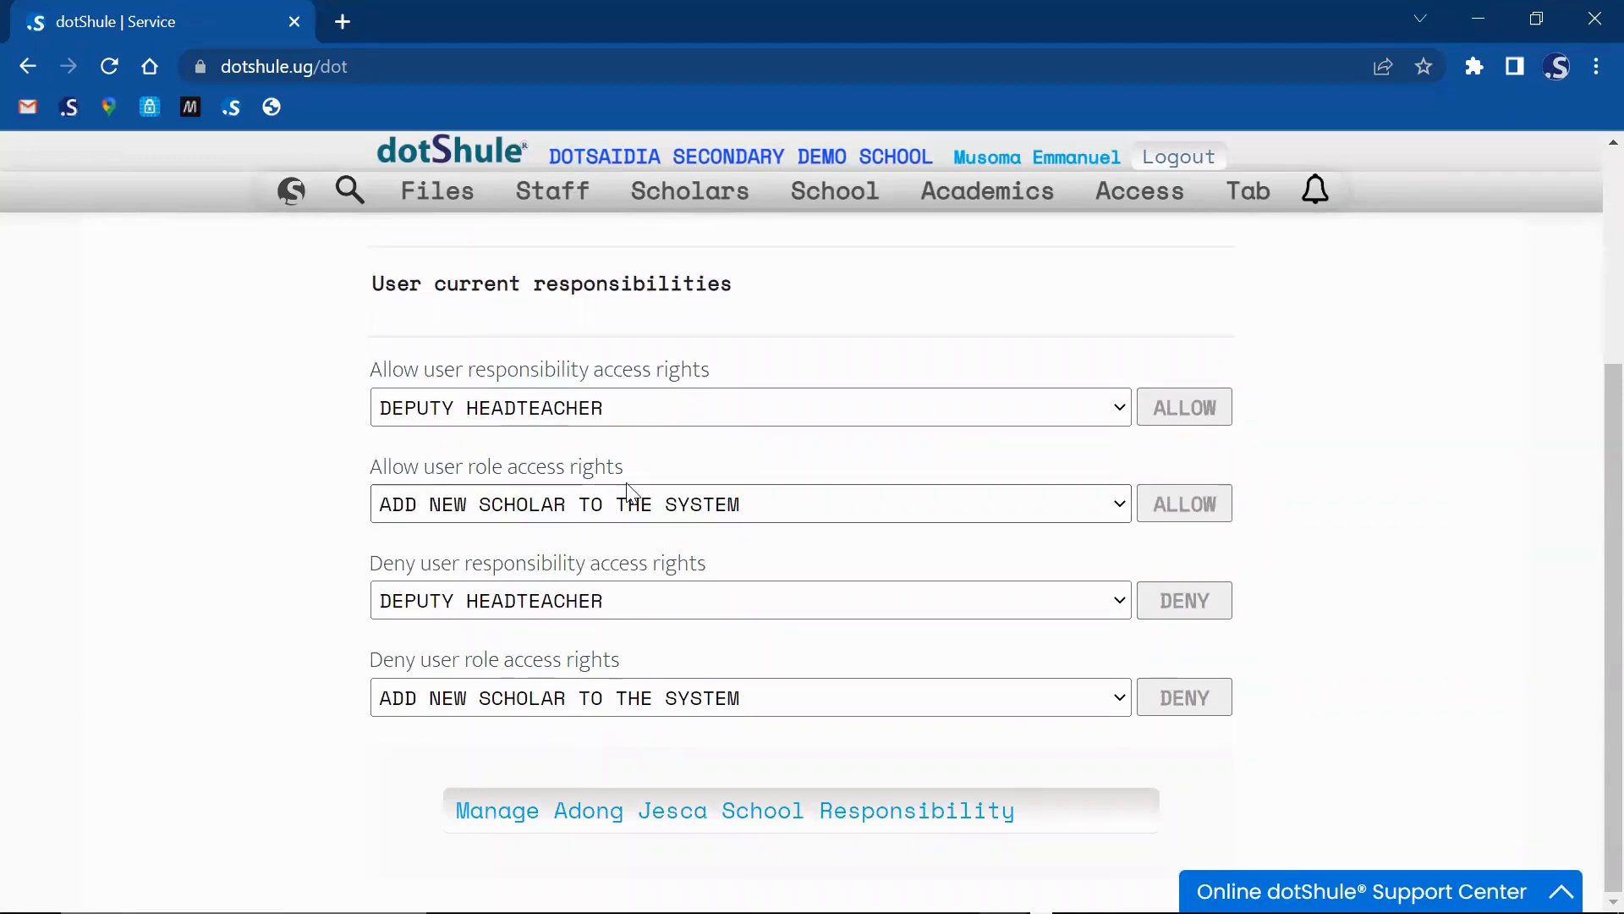
{"action": "left_click", "coordinate": [750, 504]}
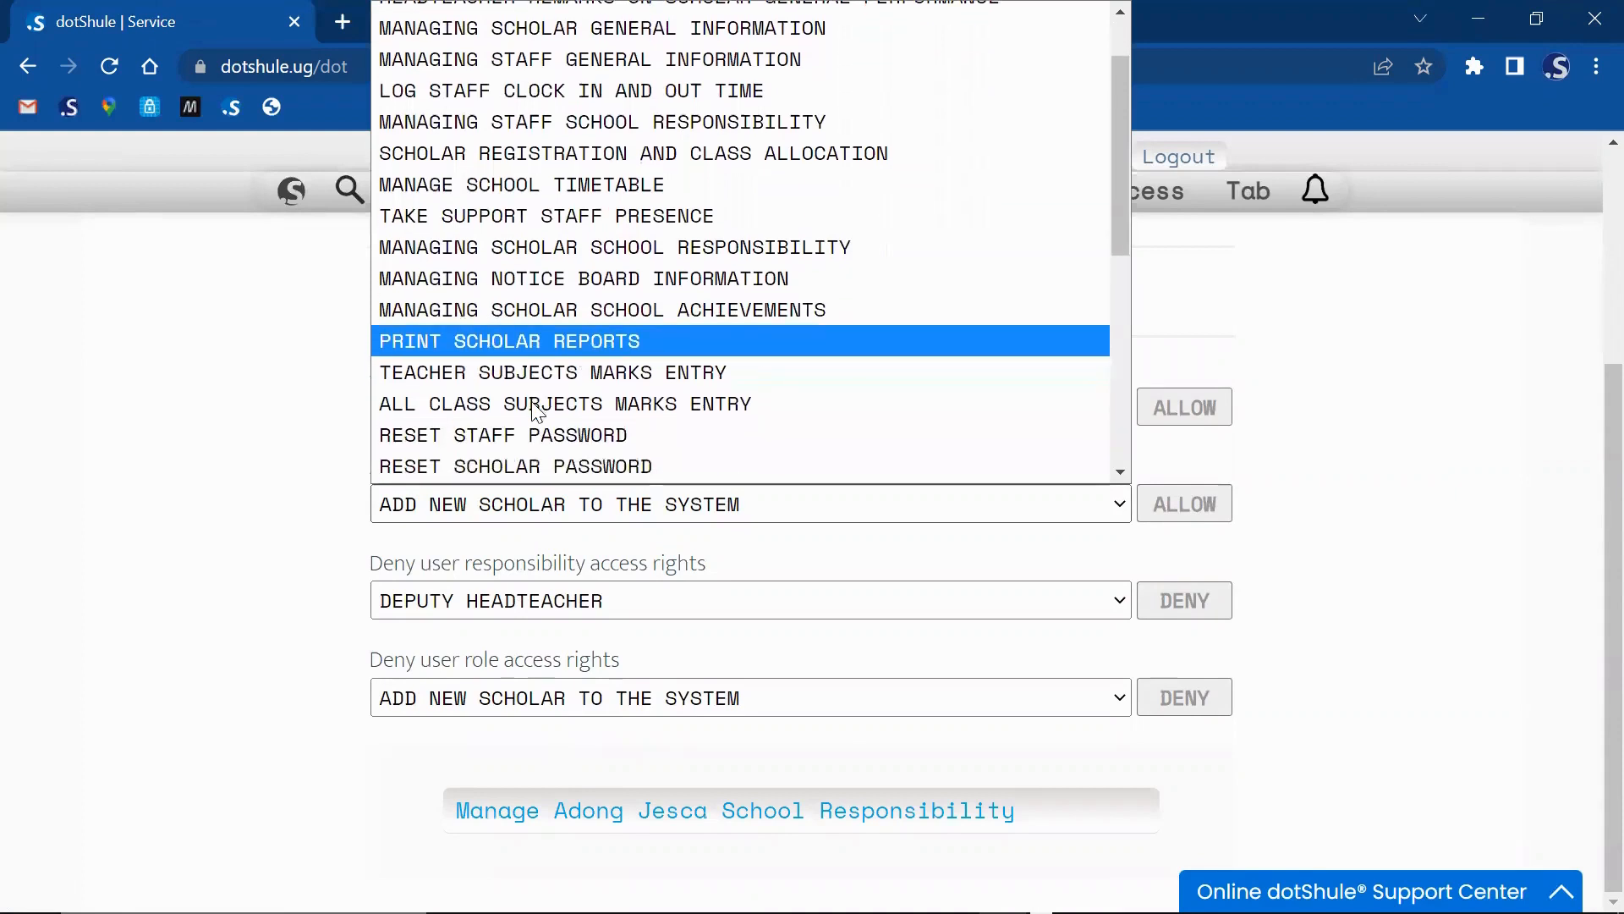
{"action": "scroll", "scroll_direction": "down", "scroll_amount": 3}
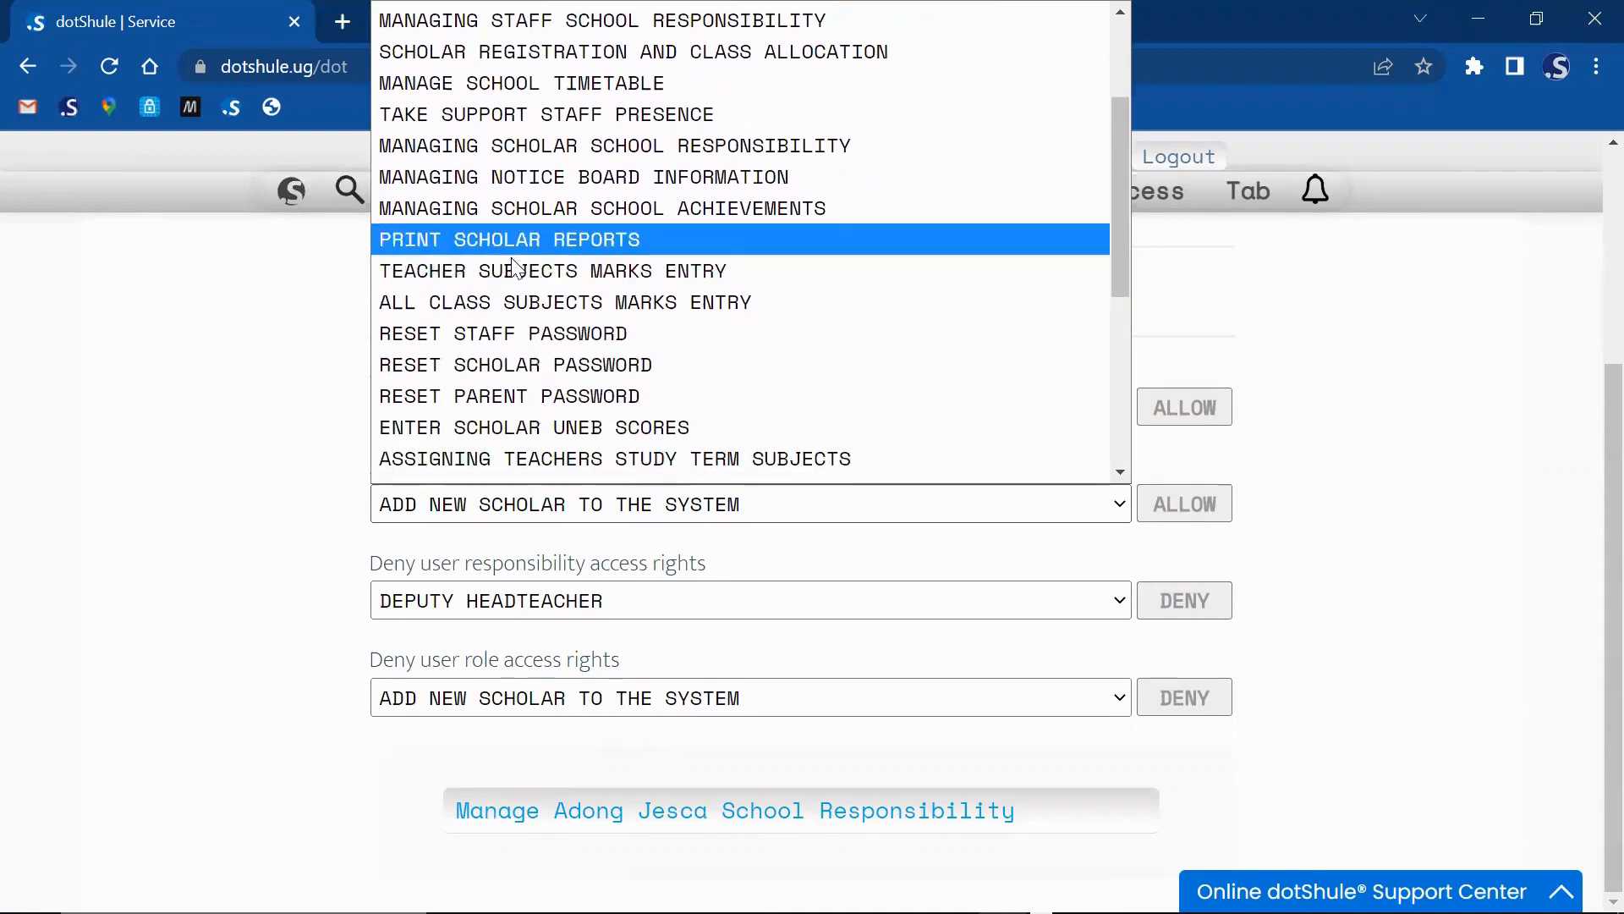
{"action": "mouse_move", "coordinate": [567, 271]}
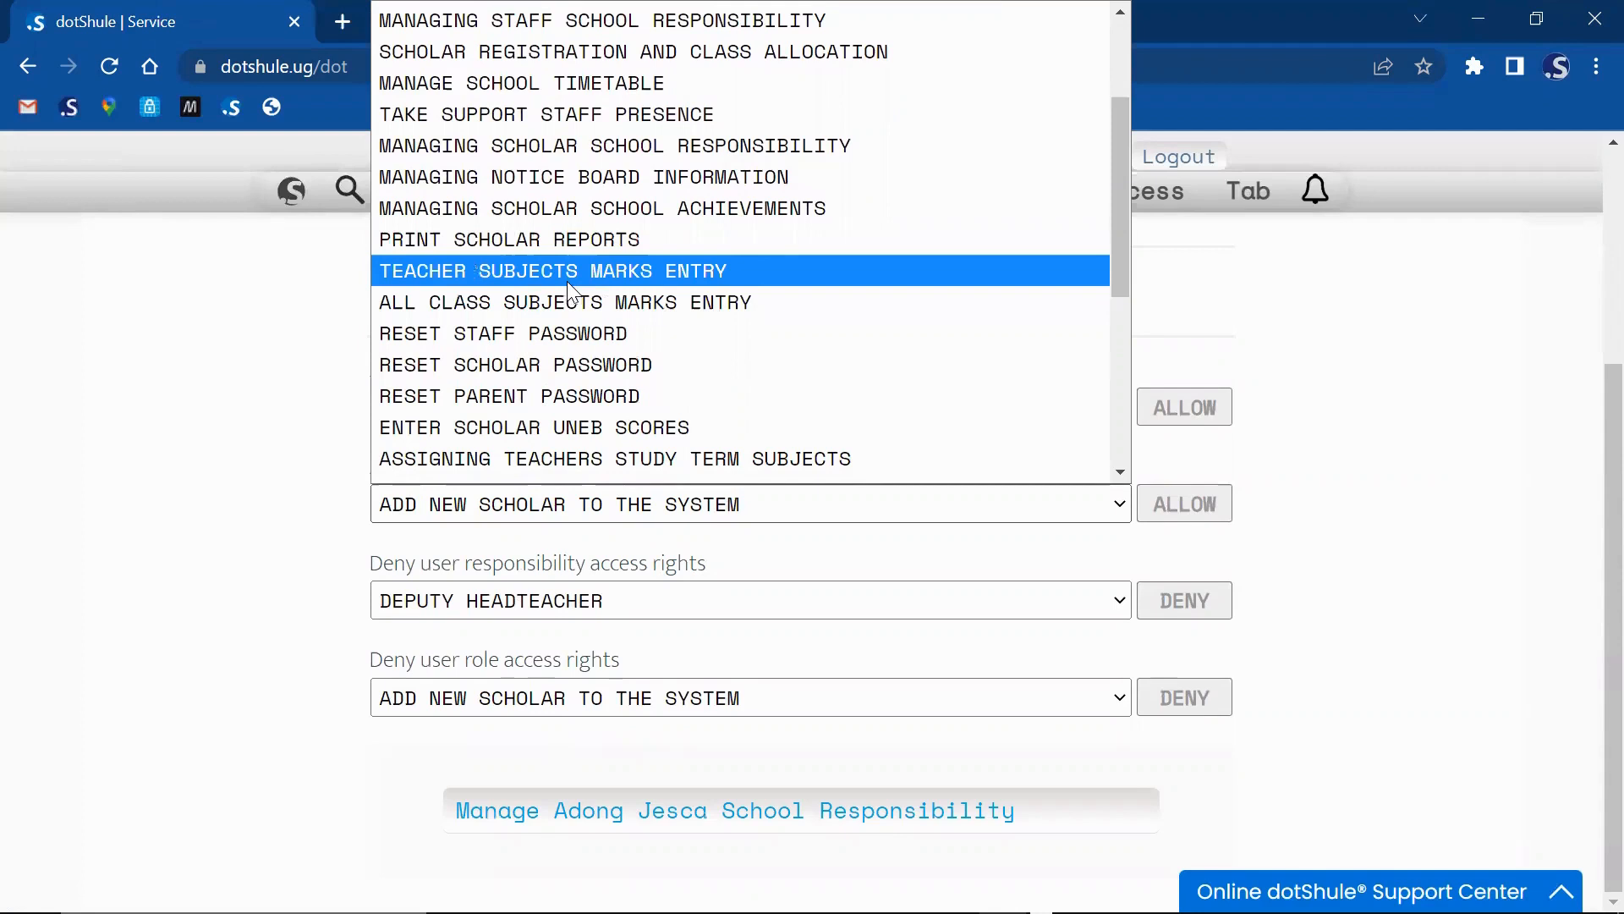
{"action": "mouse_move", "coordinate": [599, 284]}
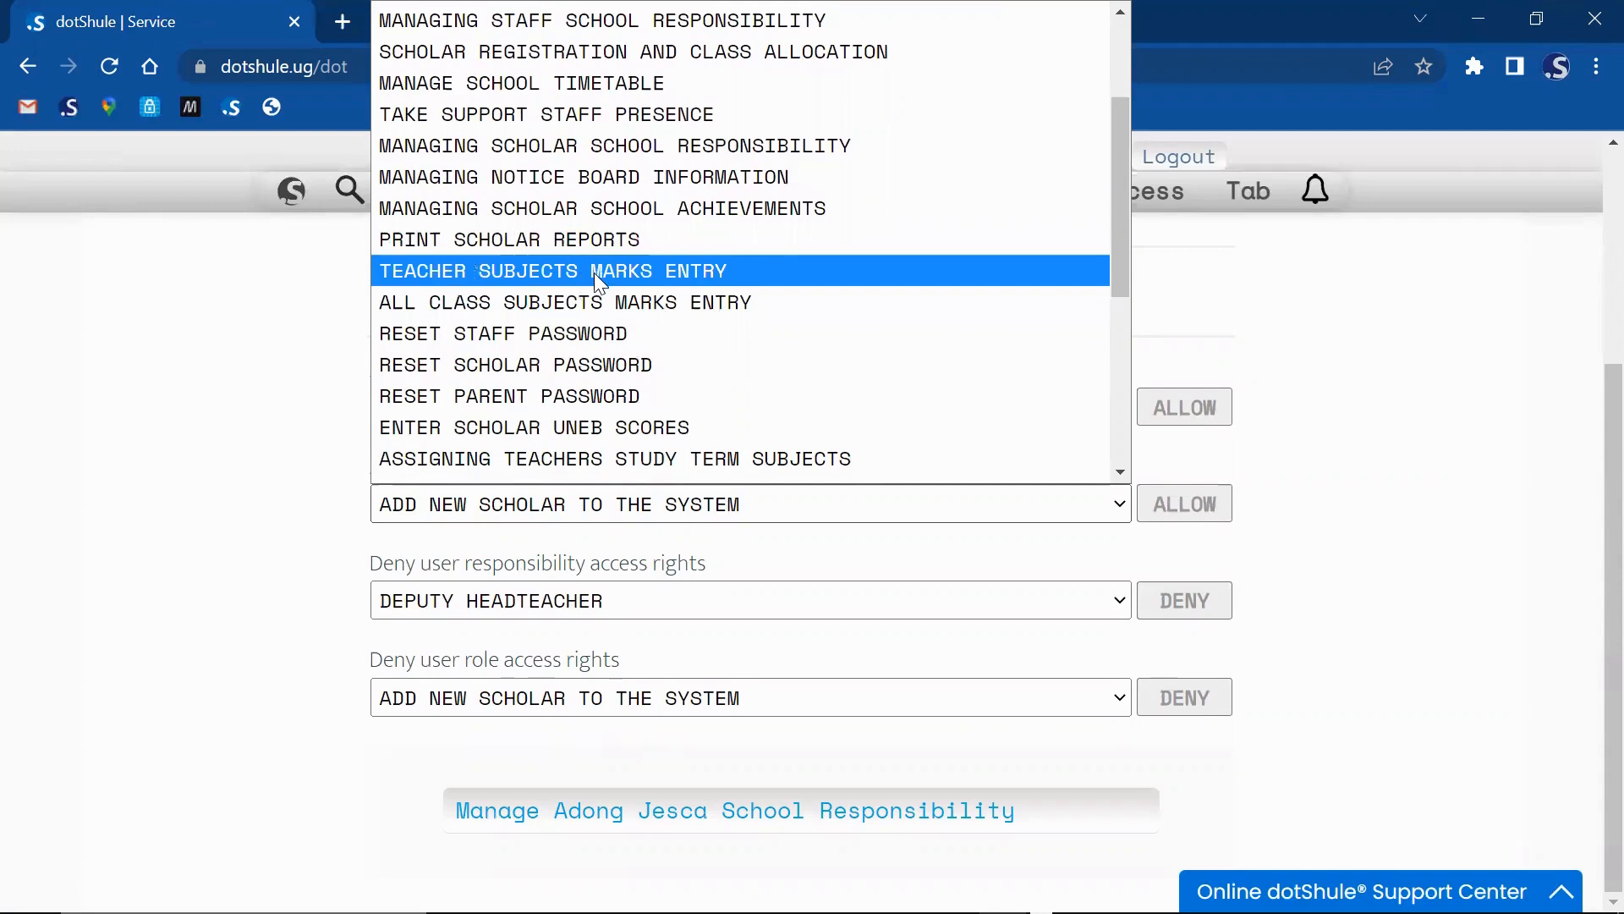
{"action": "left_click", "coordinate": [552, 271]}
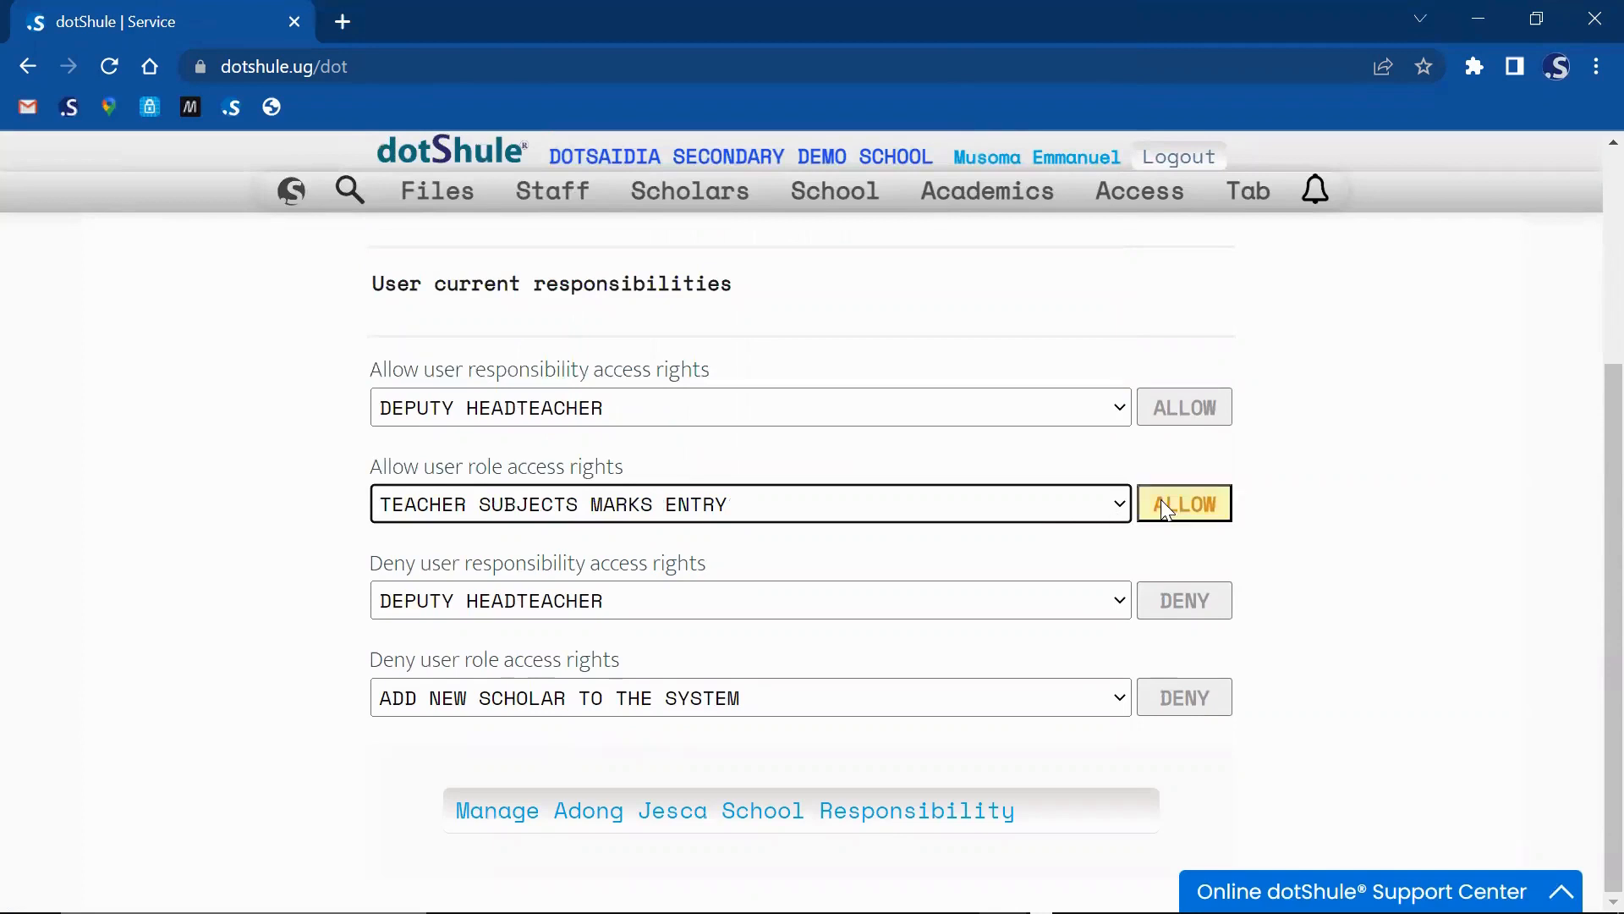
{"action": "left_click", "coordinate": [749, 504]}
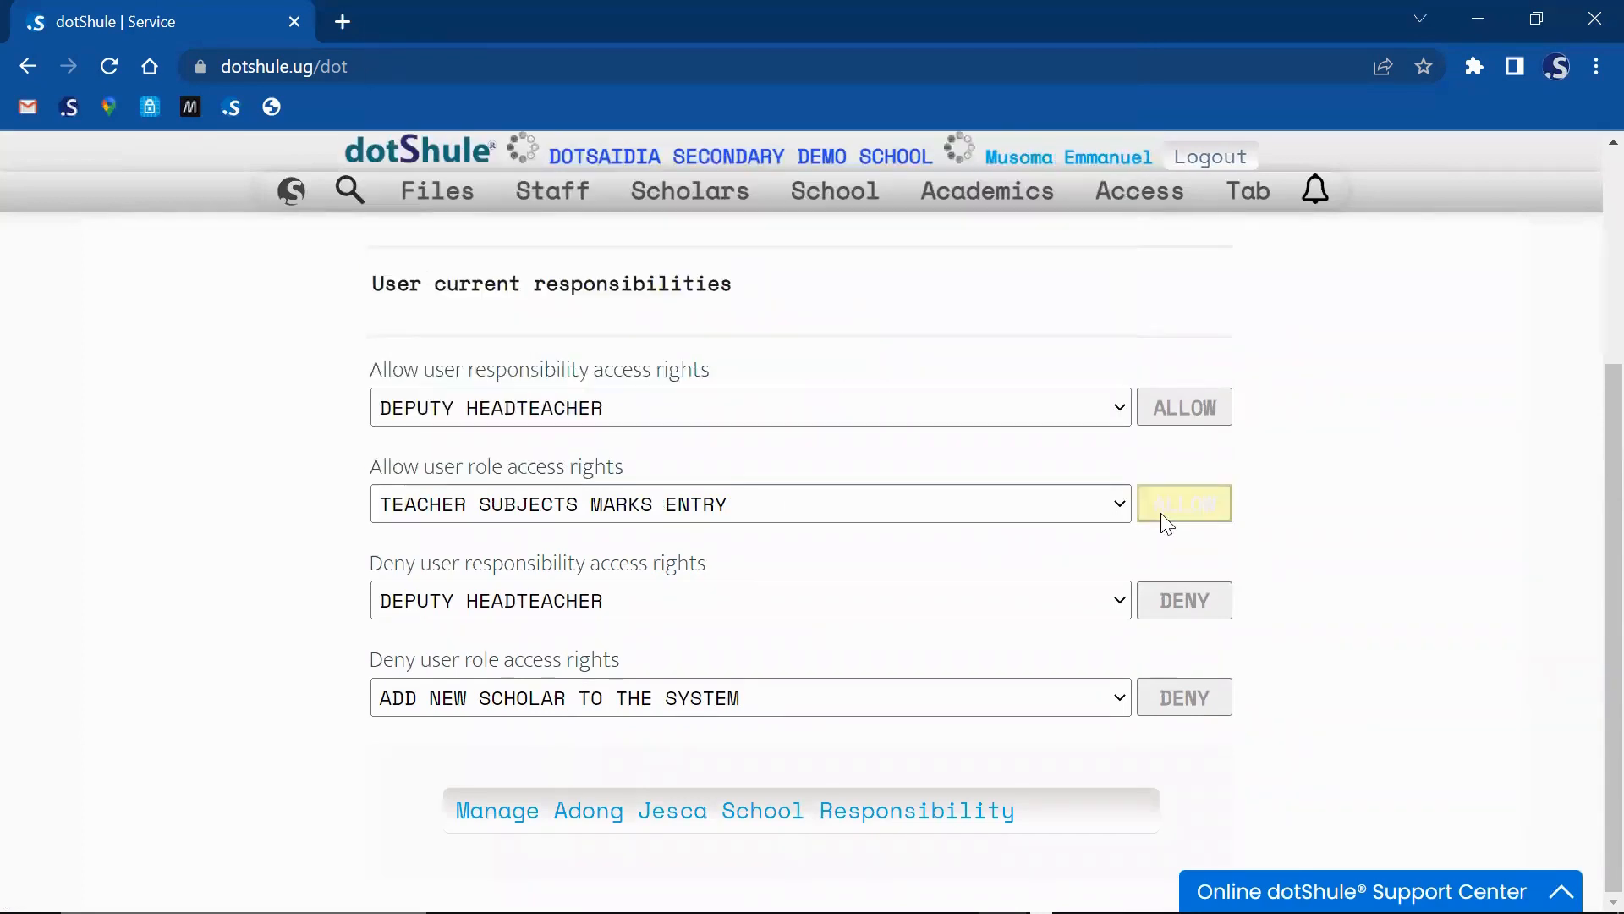
{"action": "left_click", "coordinate": [1184, 505]}
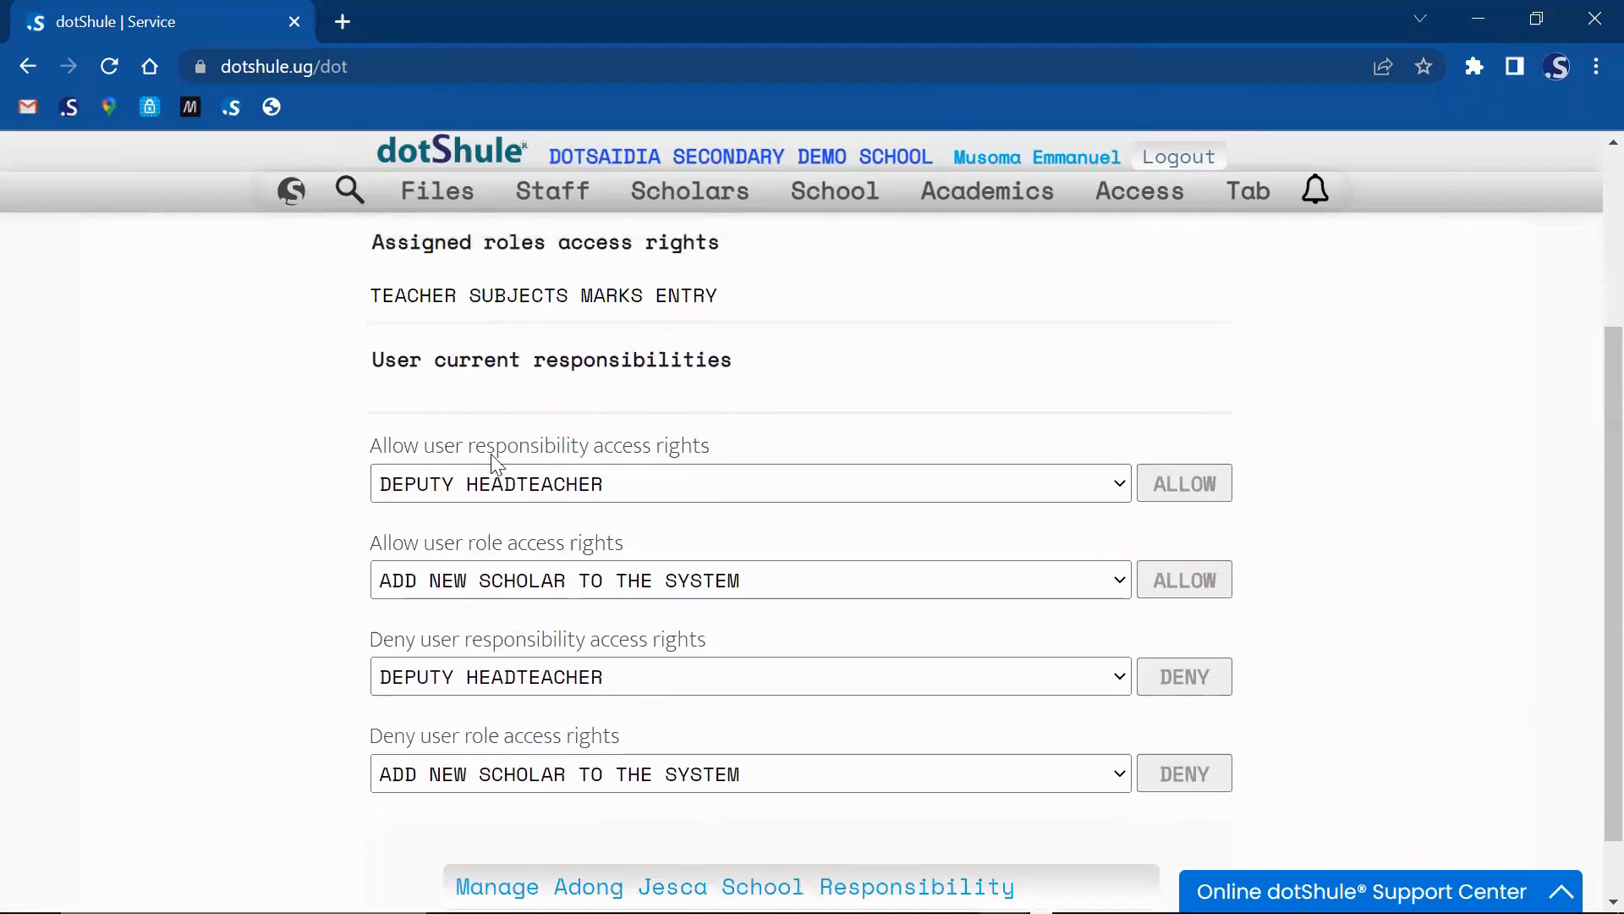
Step: Allow ALL CLASS SUBJECTS MARKS ENTRY for class S.4, stream S.4A
{"action": "left_click", "coordinate": [746, 579]}
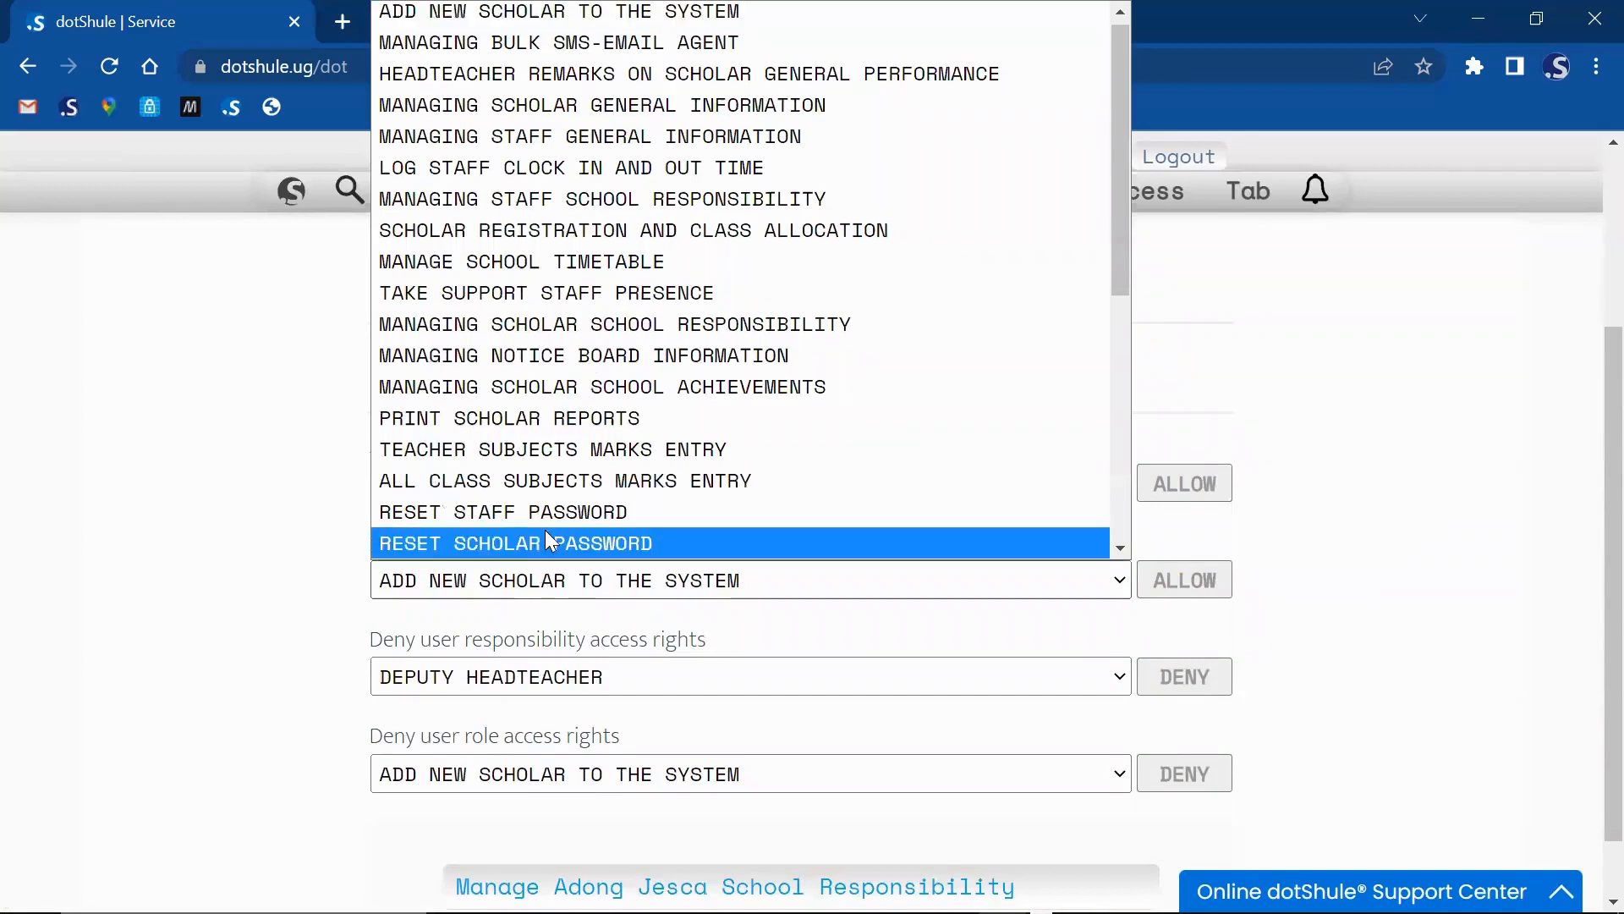
{"action": "mouse_move", "coordinate": [565, 479]}
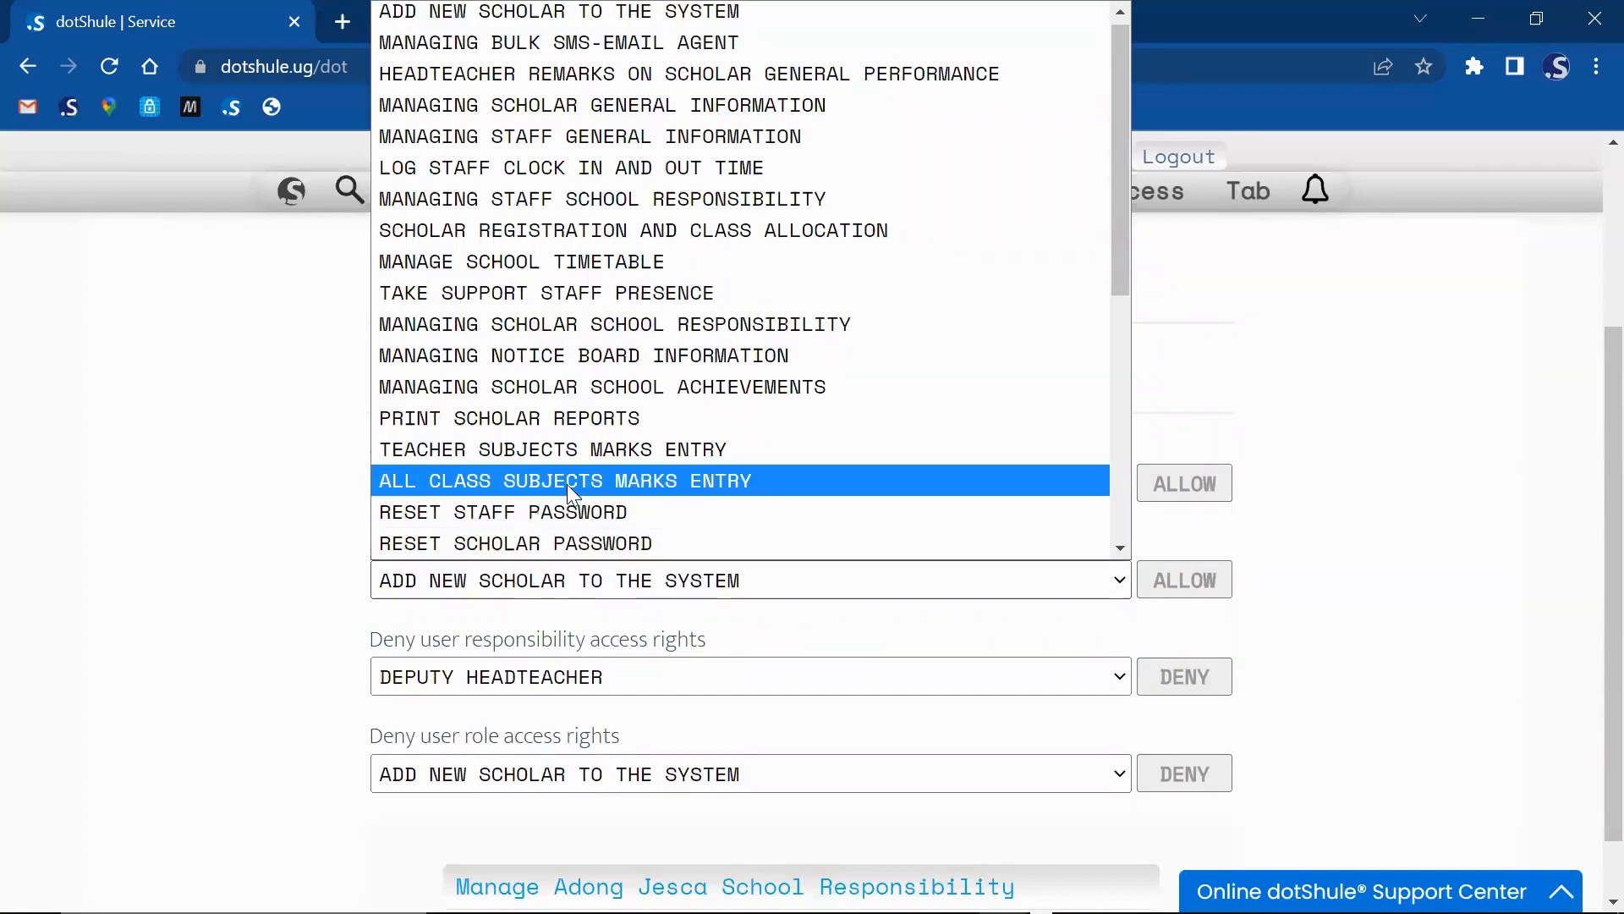
{"action": "left_click", "coordinate": [565, 479]}
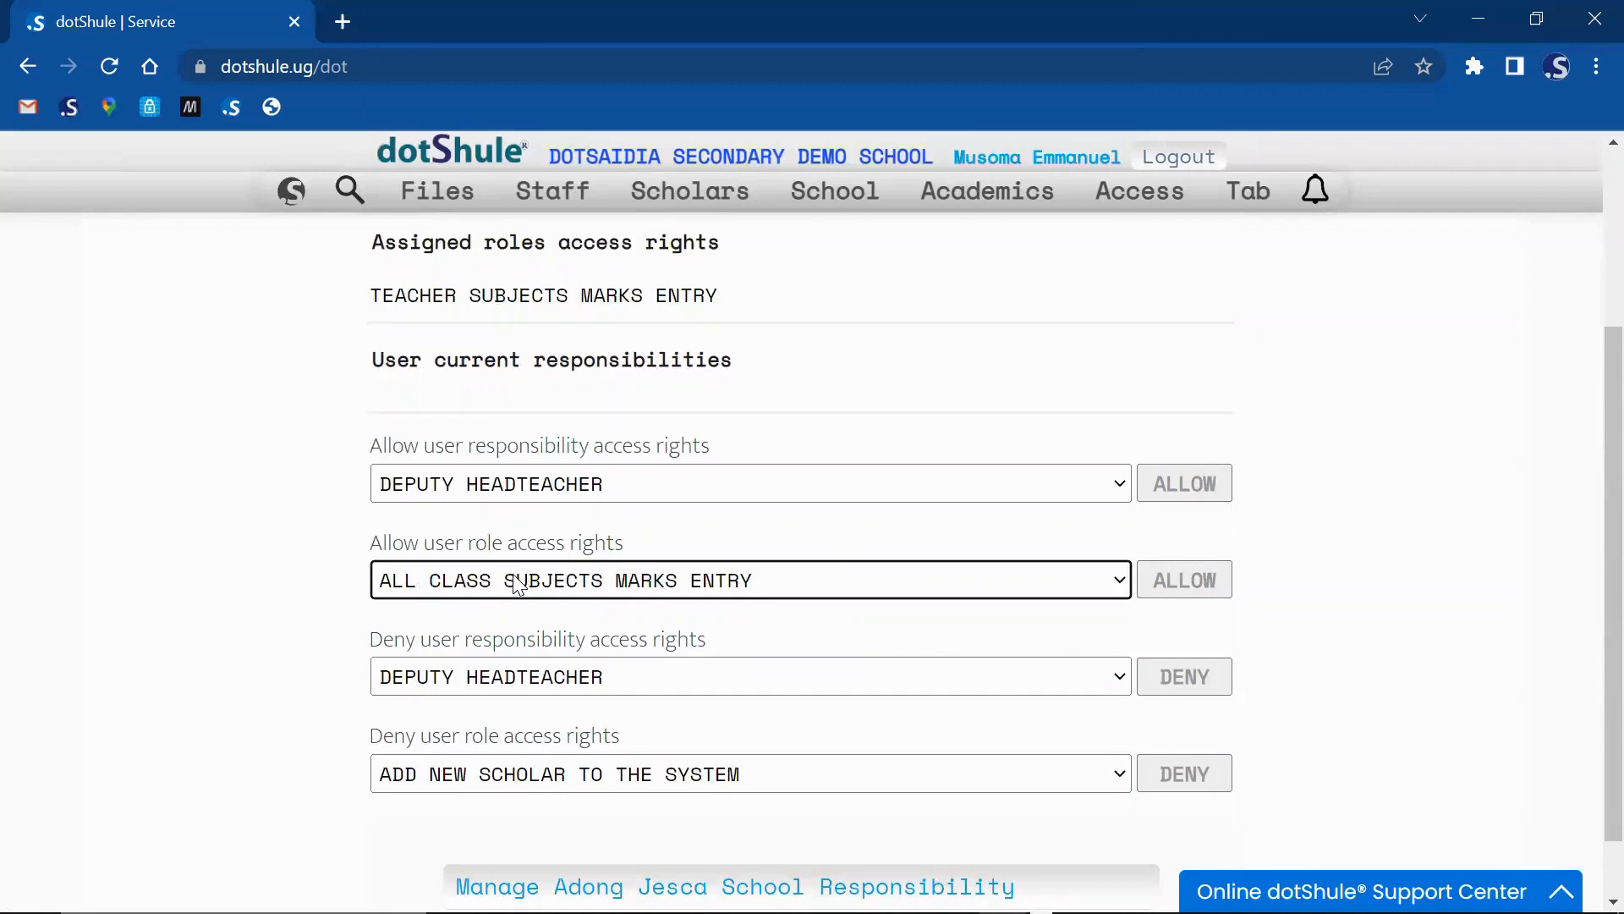
{"action": "mouse_move", "coordinate": [504, 555]}
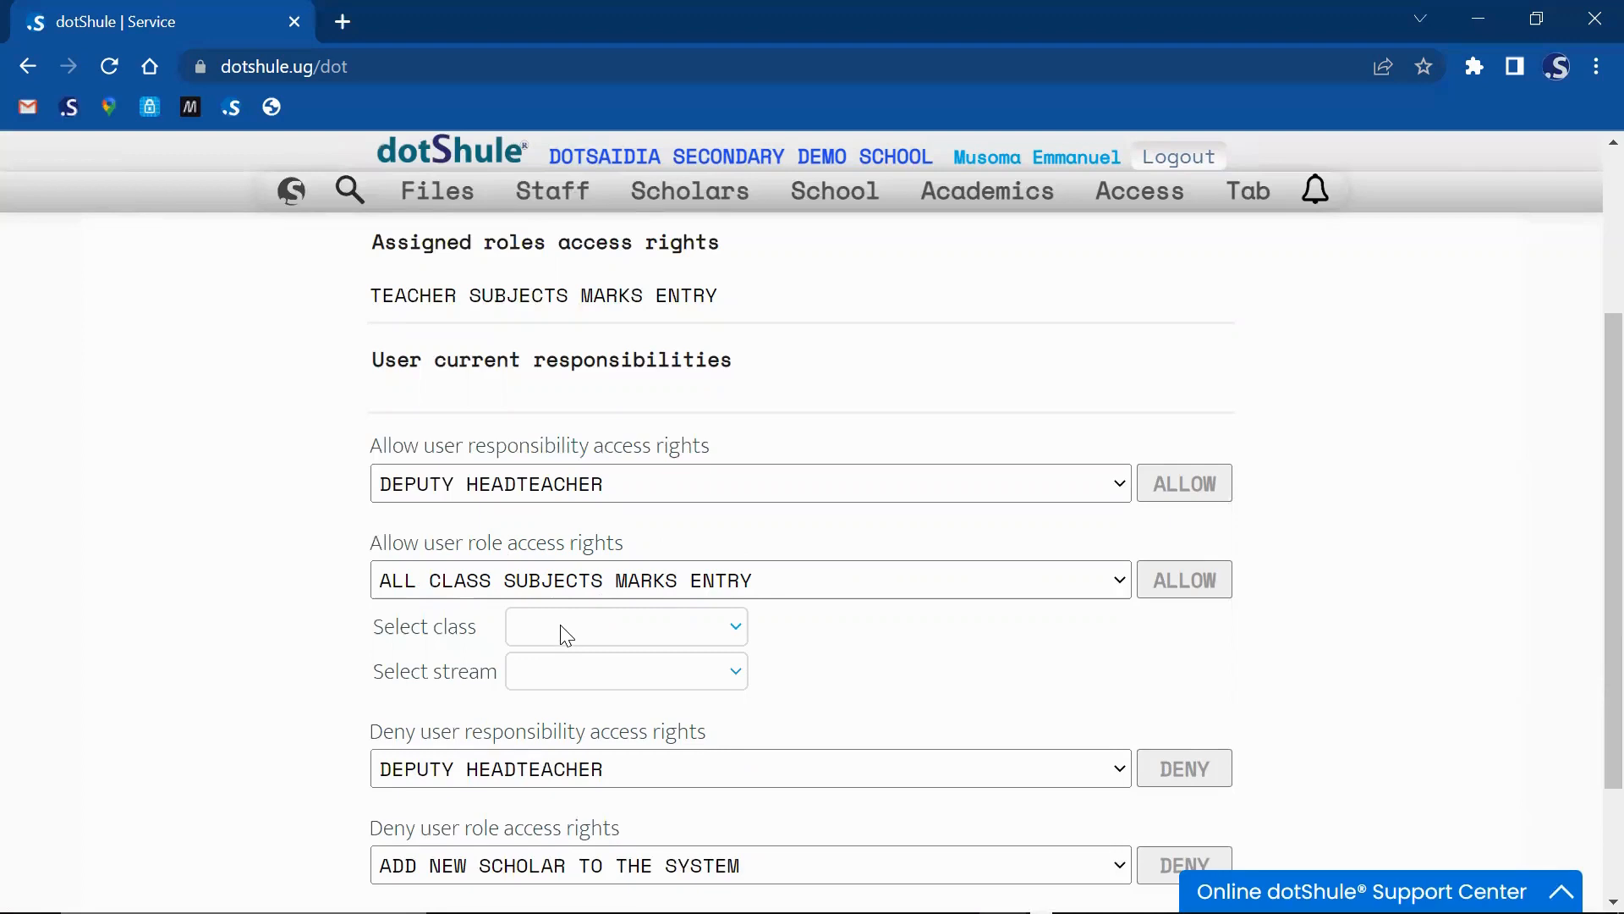
{"action": "left_click", "coordinate": [626, 626]}
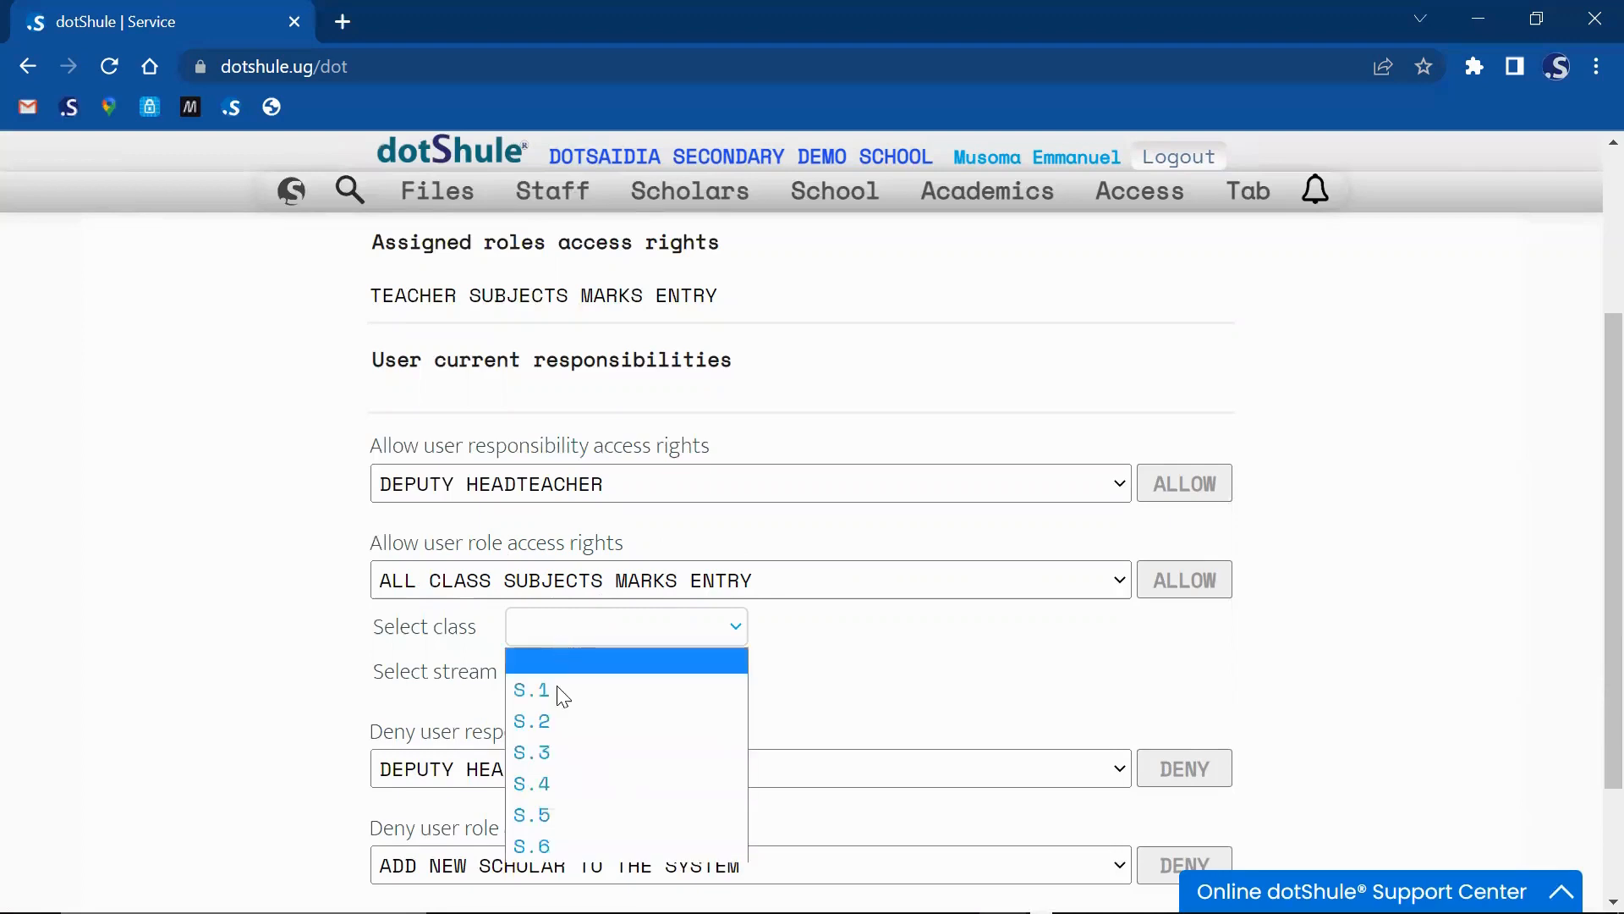
{"action": "mouse_move", "coordinate": [560, 783]}
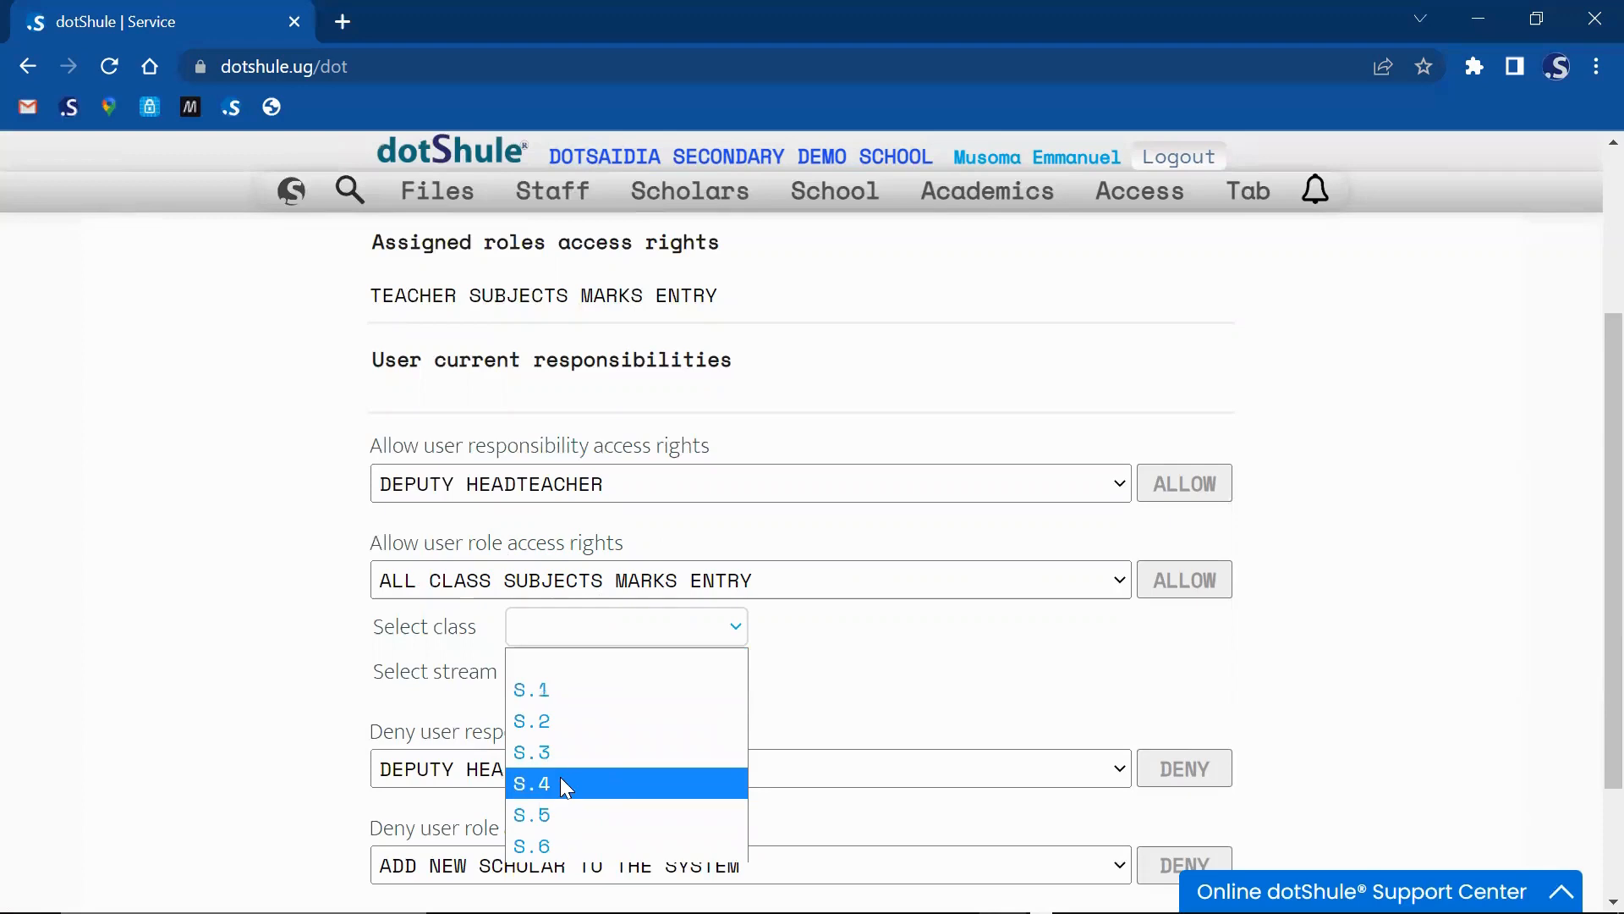
{"action": "left_click", "coordinate": [531, 782]}
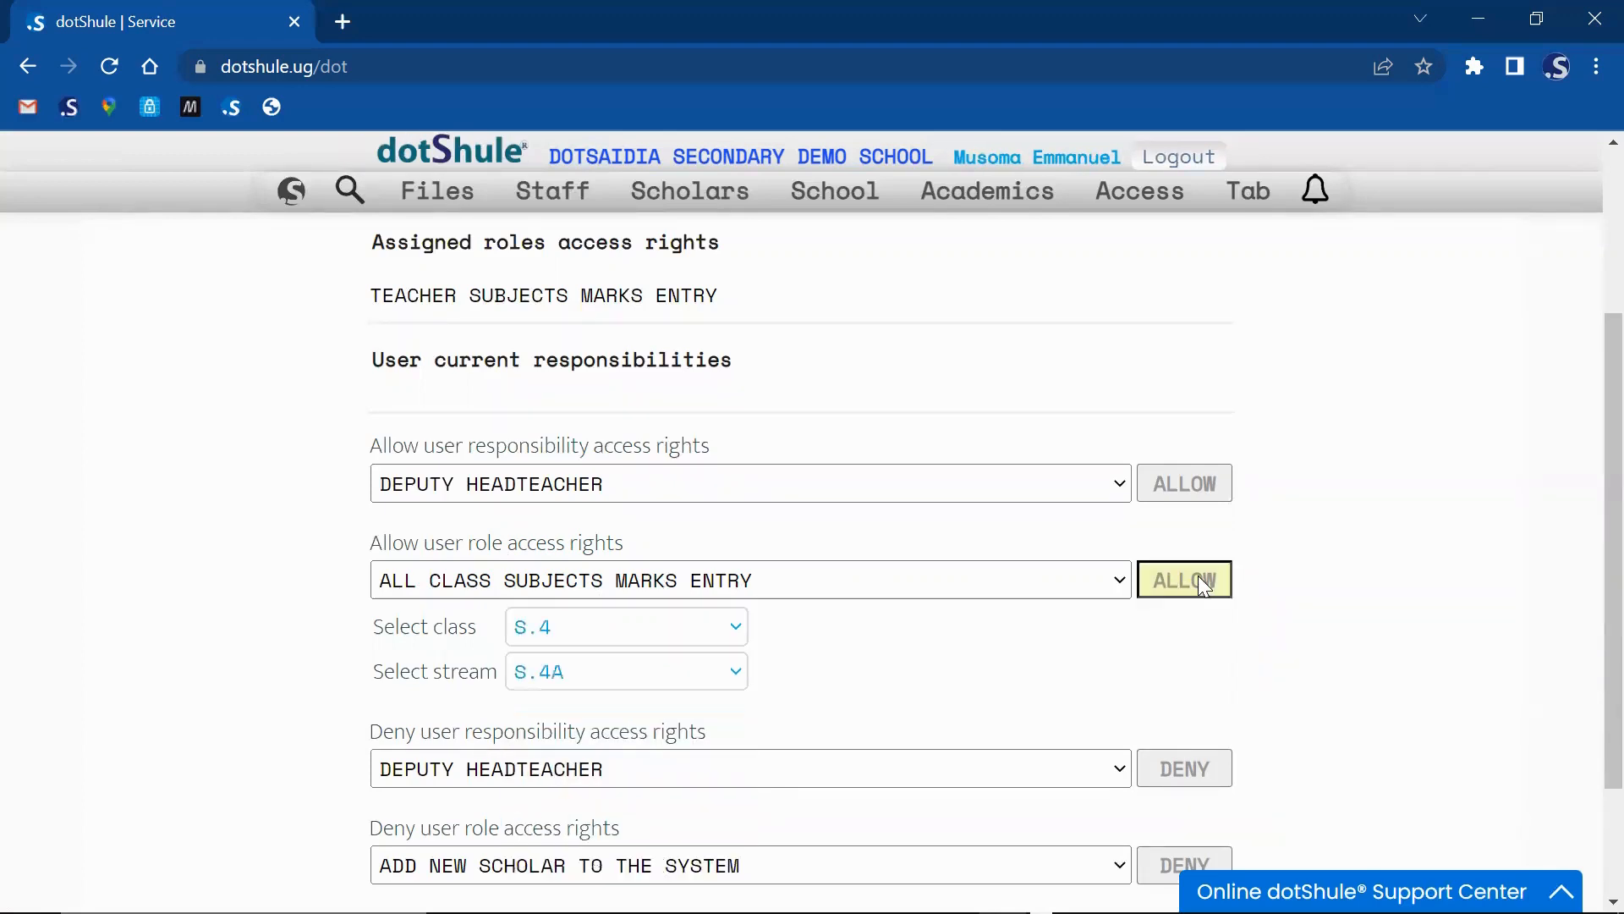
{"action": "left_click", "coordinate": [1183, 578]}
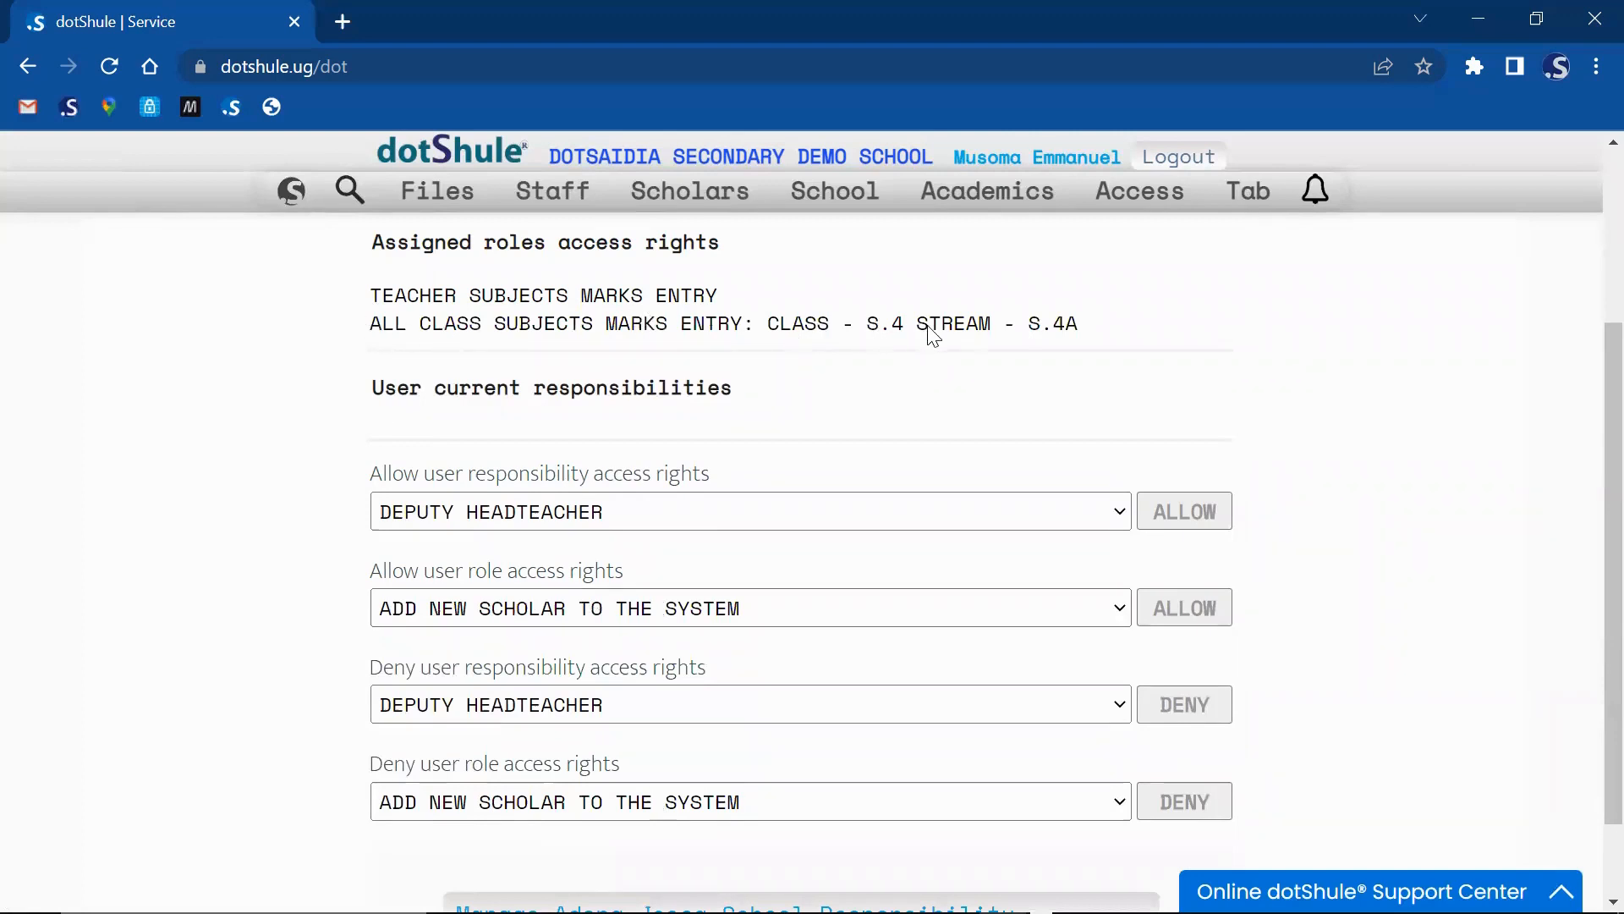
{"action": "mouse_move", "coordinate": [484, 261]}
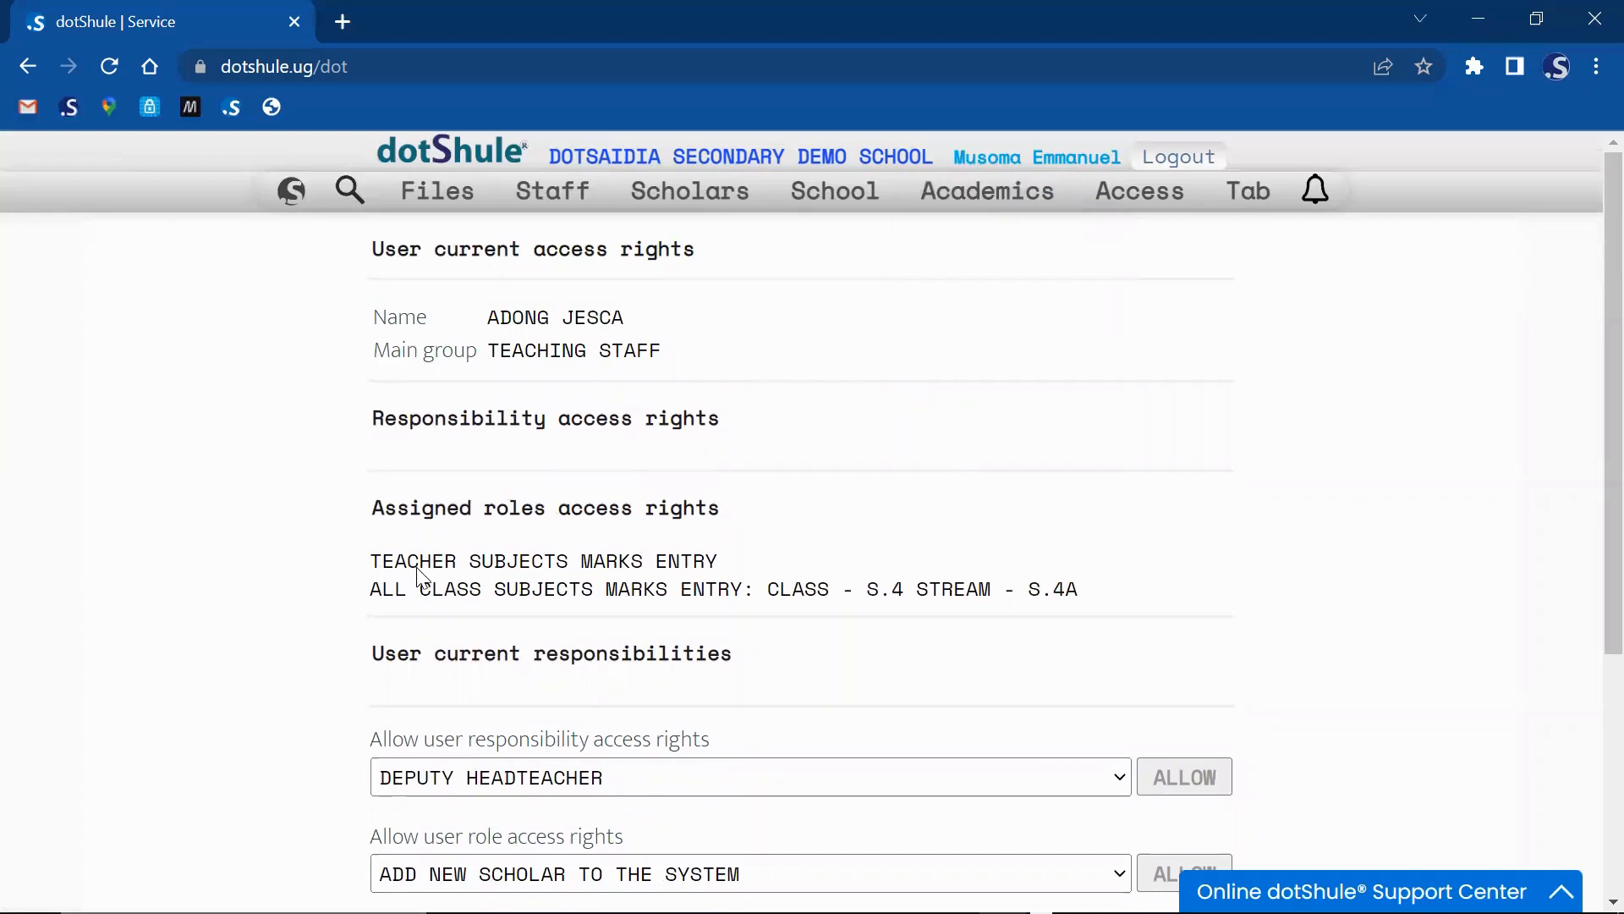
{"action": "mouse_move", "coordinate": [673, 573]}
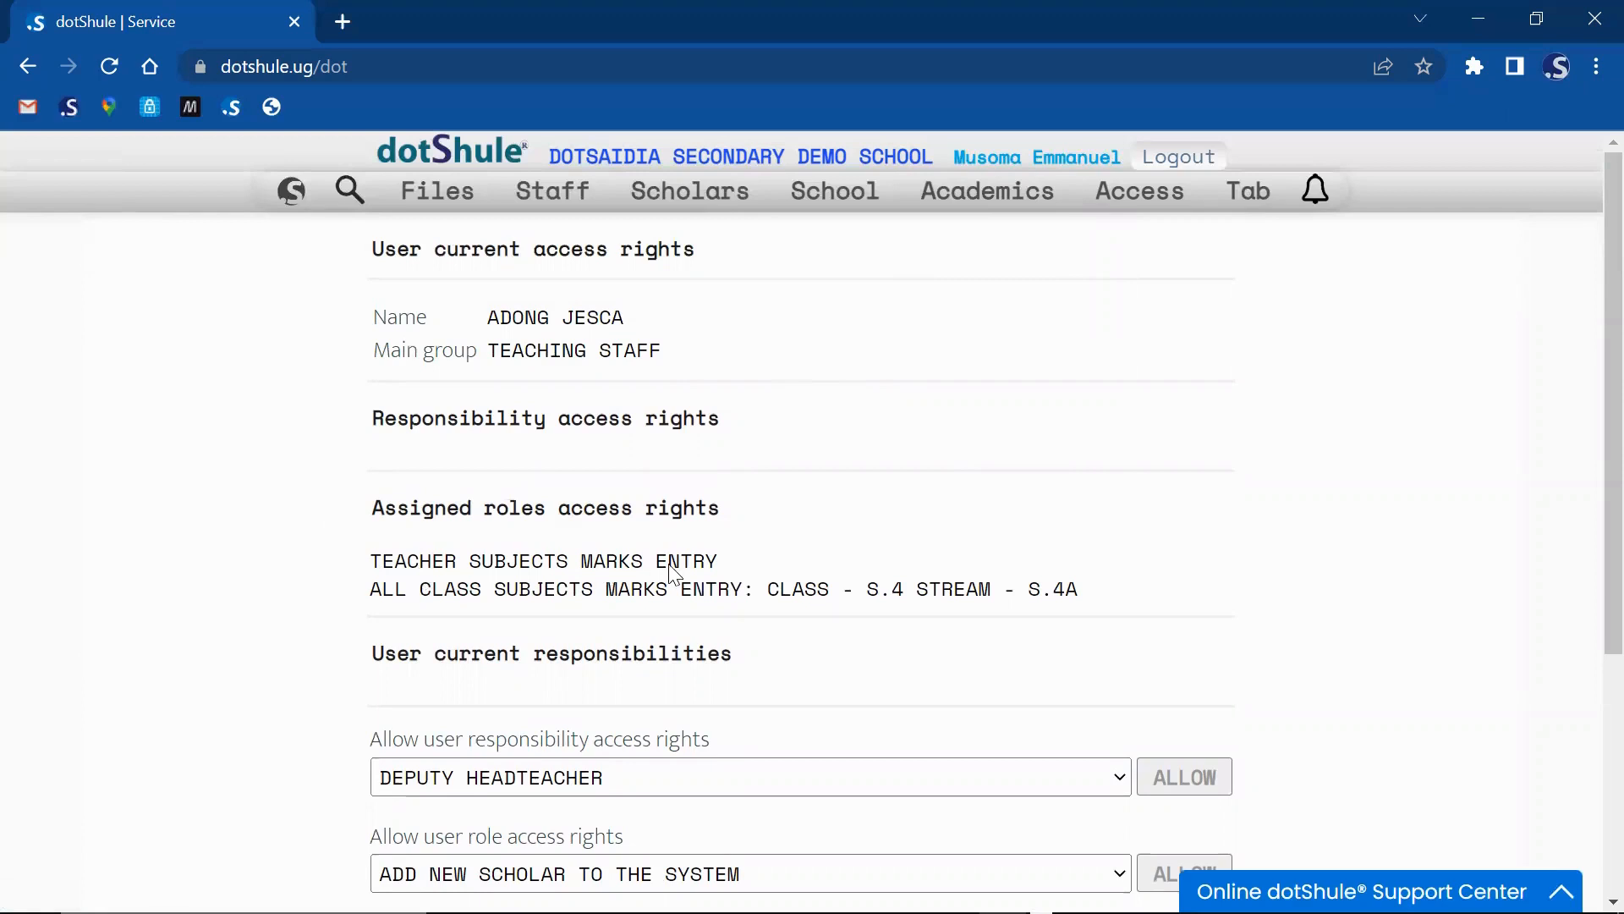
{"action": "mouse_move", "coordinate": [407, 570]}
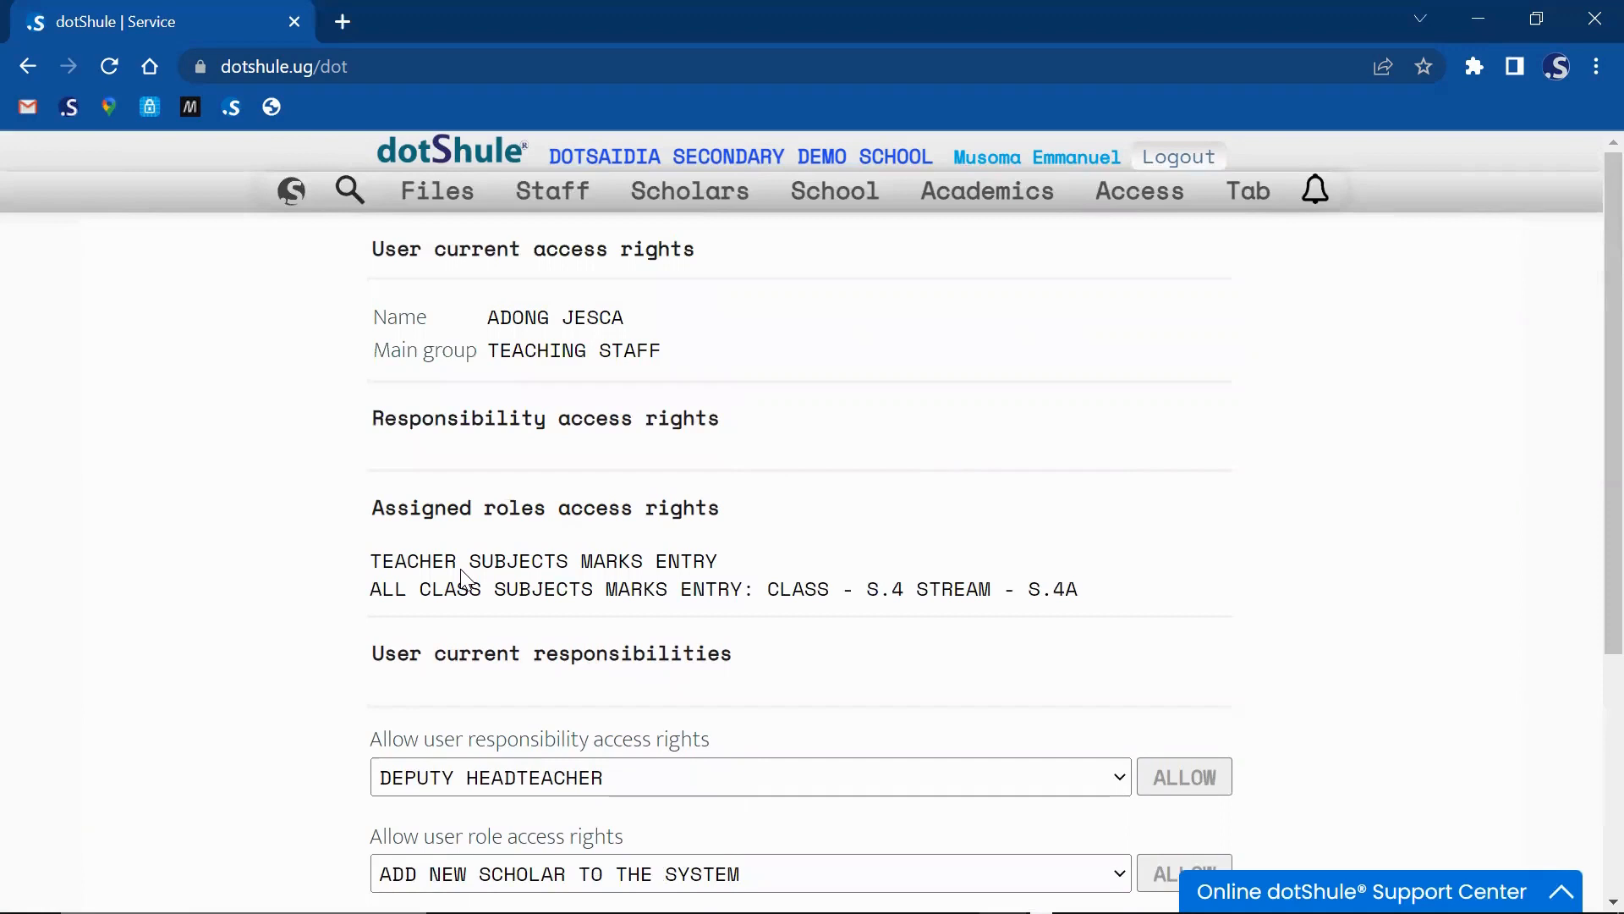
{"action": "mouse_move", "coordinate": [958, 595]}
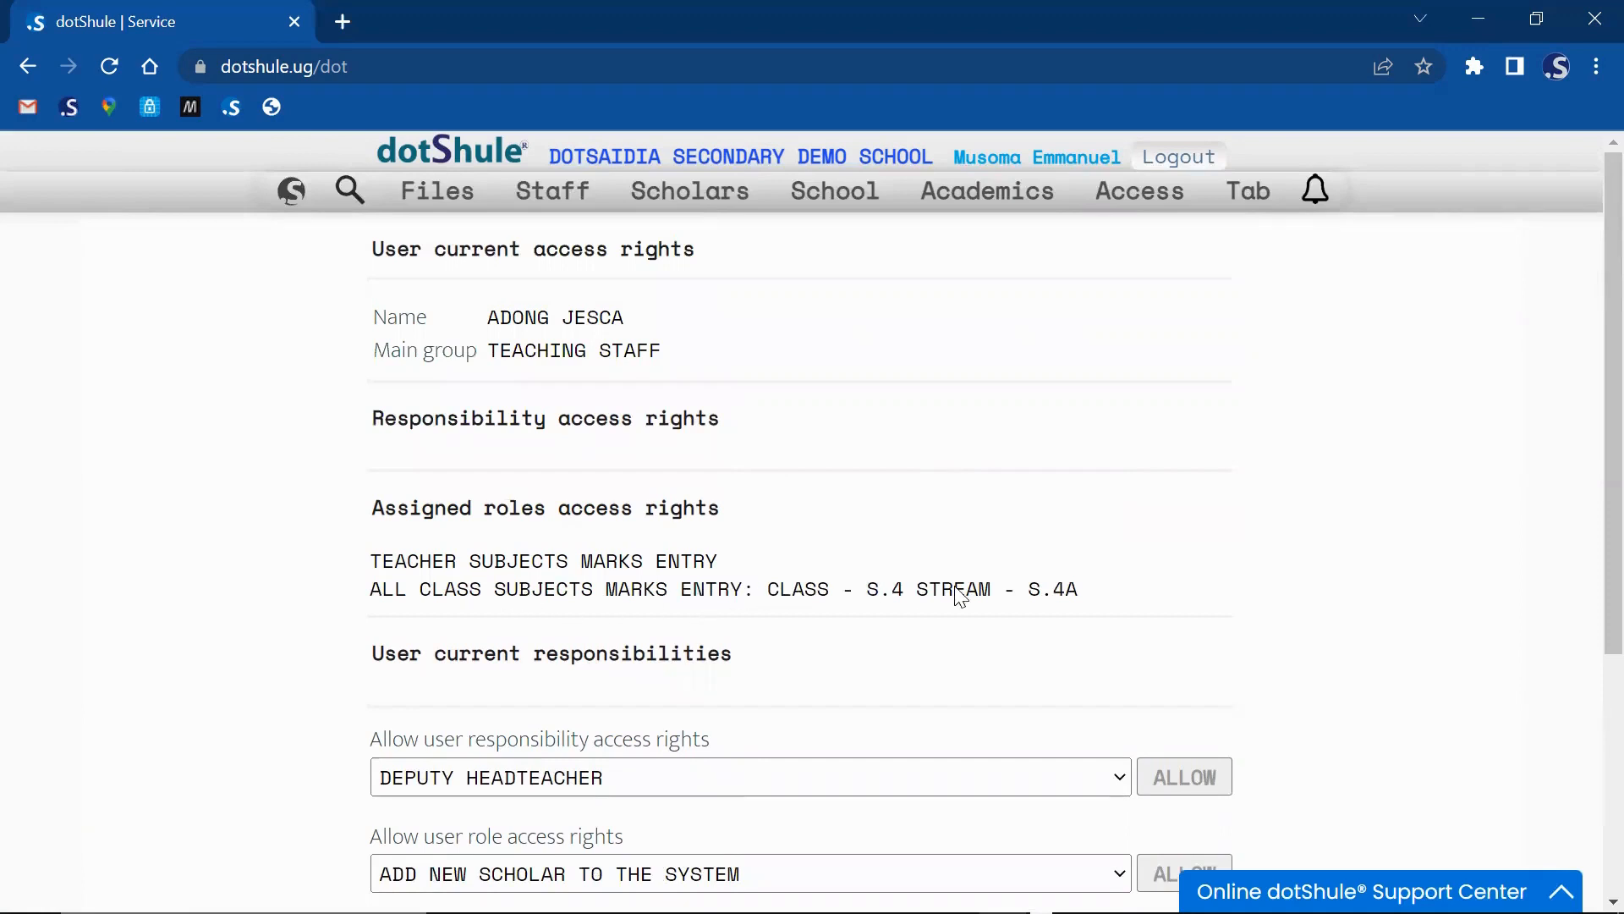